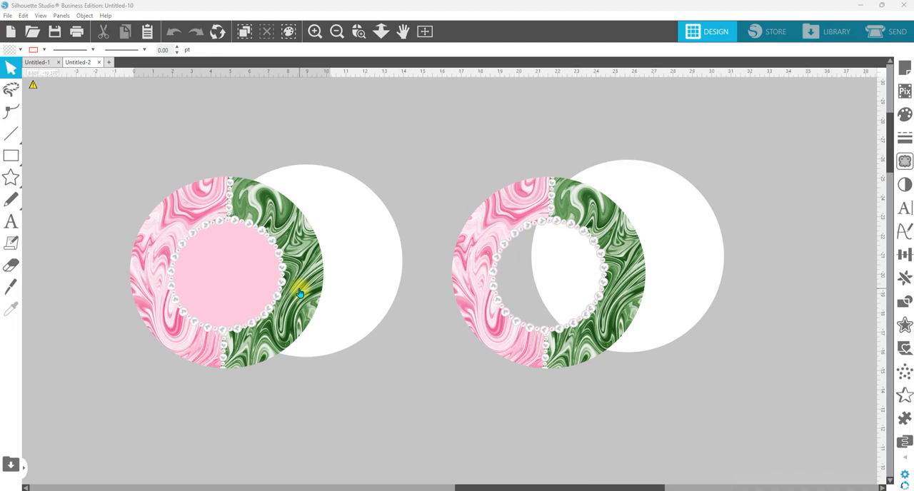
mouse_move(392, 260)
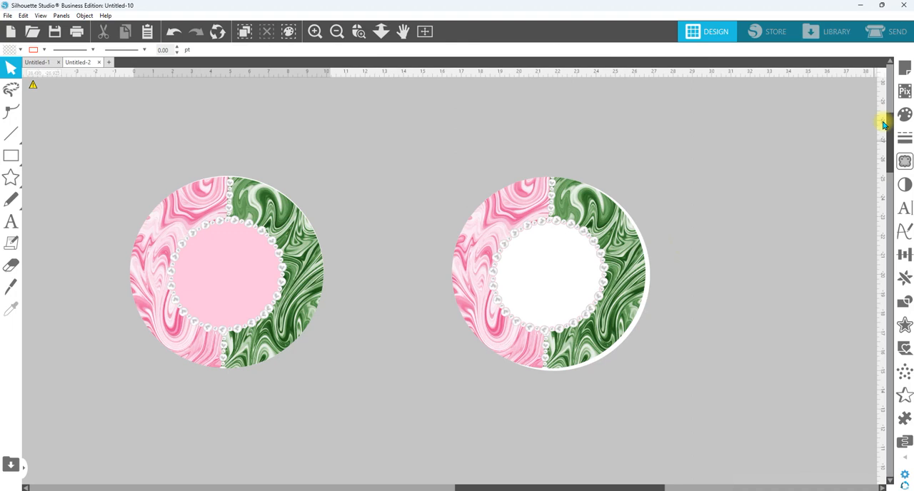
Fill the white circle behind the hollow-centered design teal and shift it to the right.
click(904, 115)
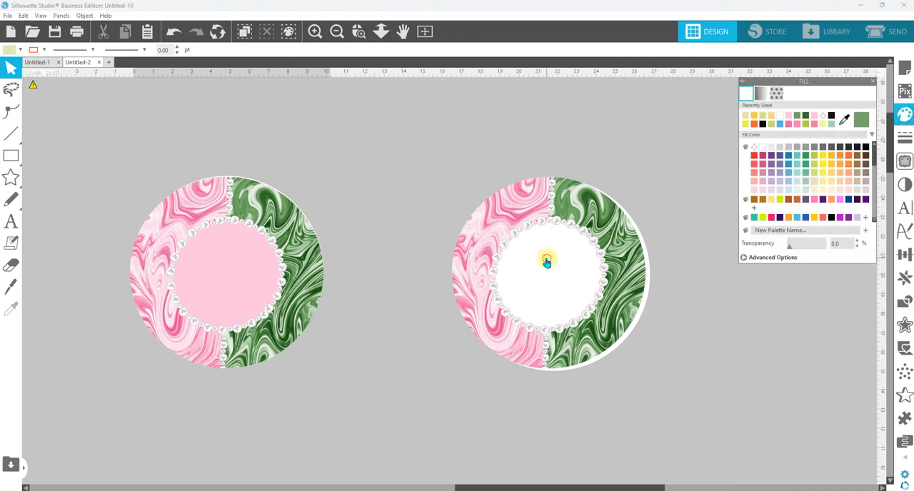
click(780, 180)
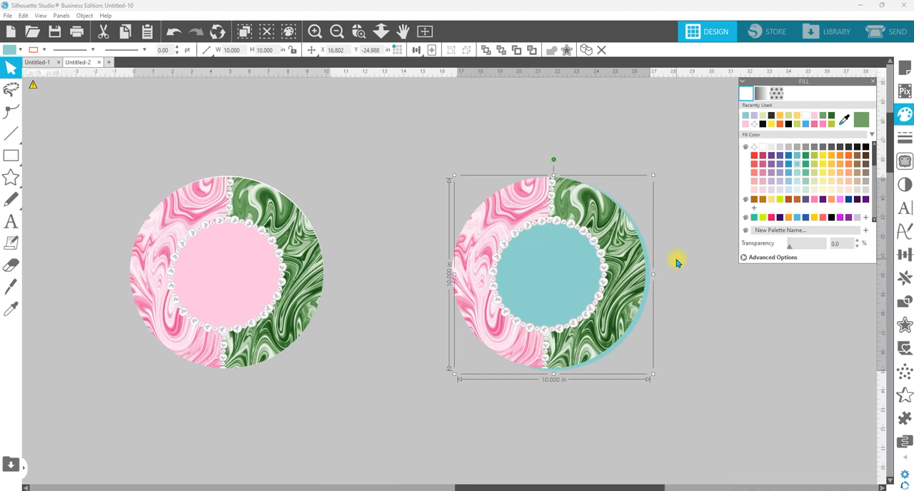
drag(674, 263, 641, 241)
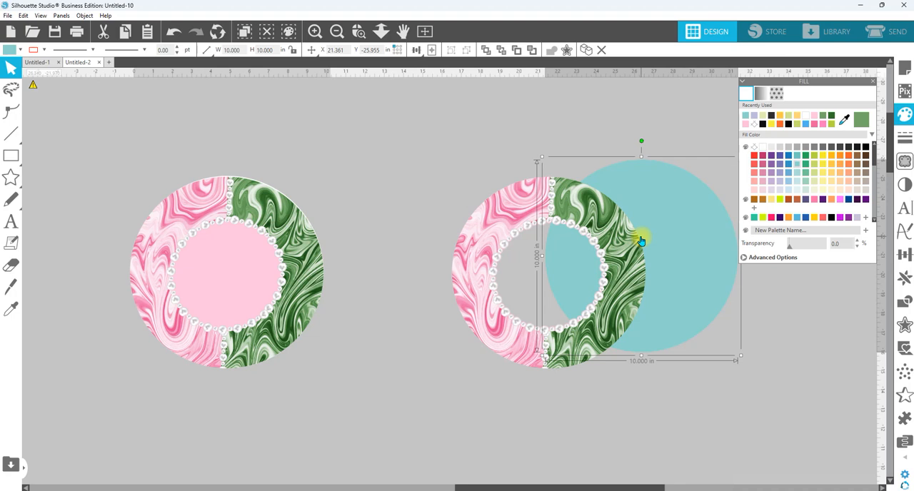
mouse_move(224, 236)
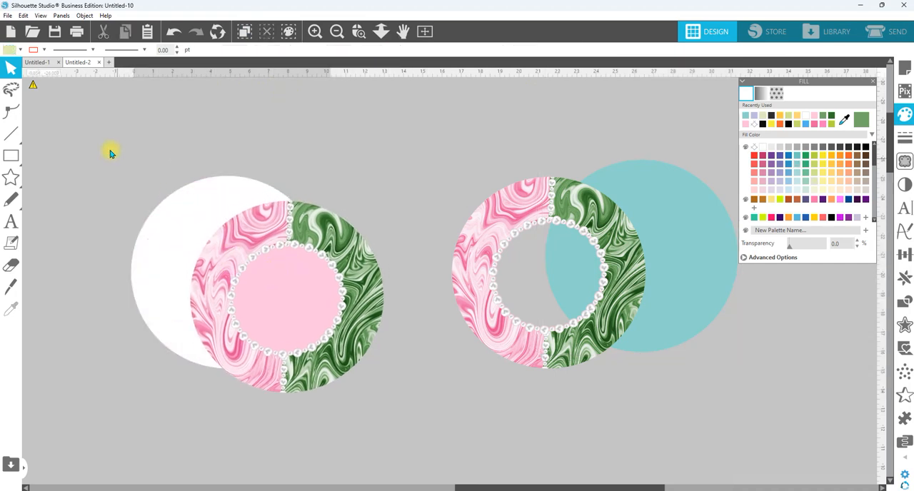
Duplicate the pink-centered marbled design and its white circle, placing the copy above the original.
right_click(256, 285)
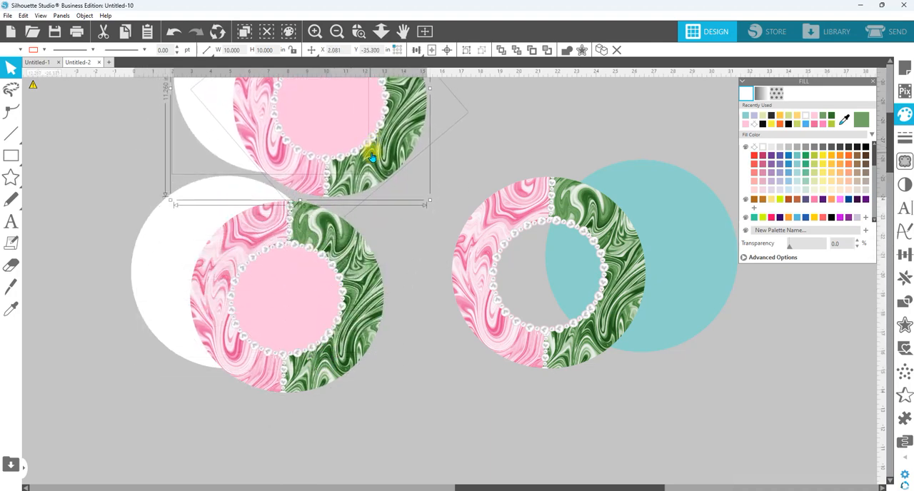
right_click(357, 193)
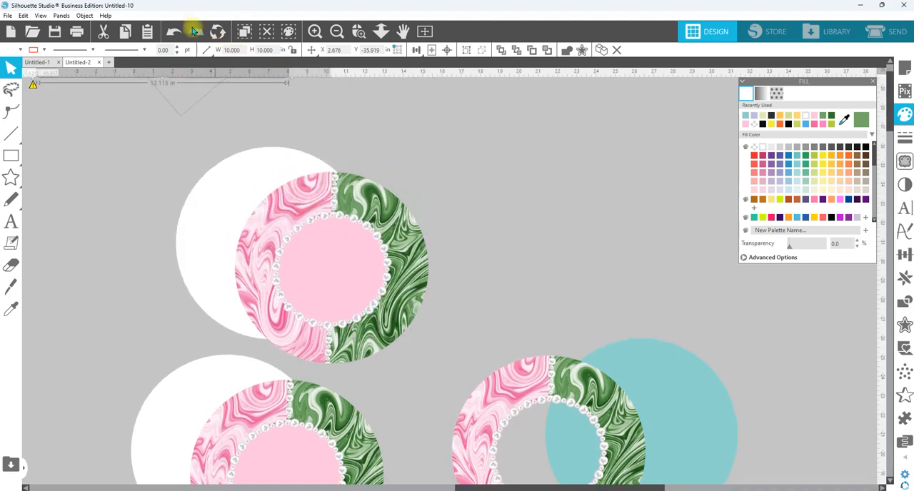
scroll(down, 3)
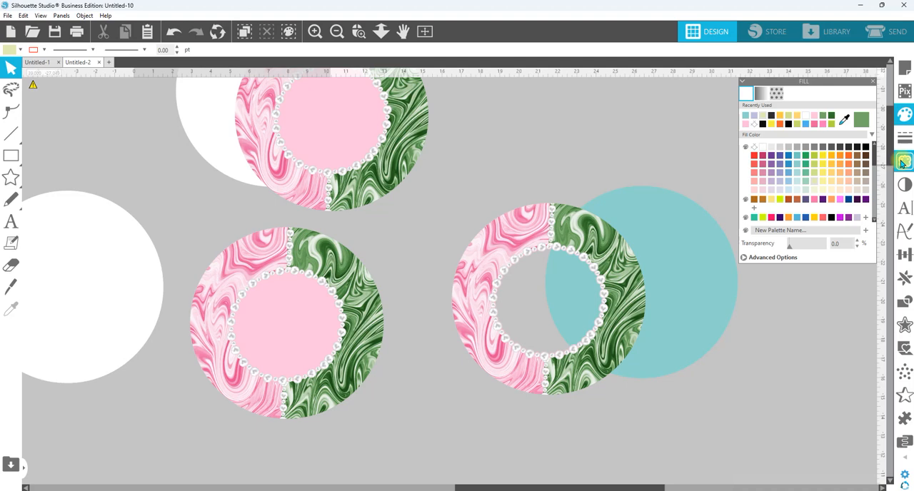
mouse_move(903, 162)
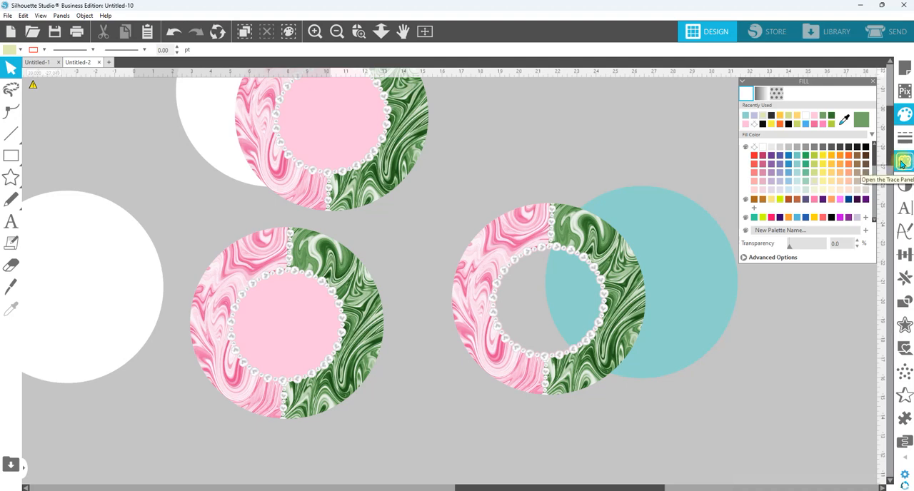
Trace the pink center by colour at tolerance 8, then Trace and Detach it.
click(903, 161)
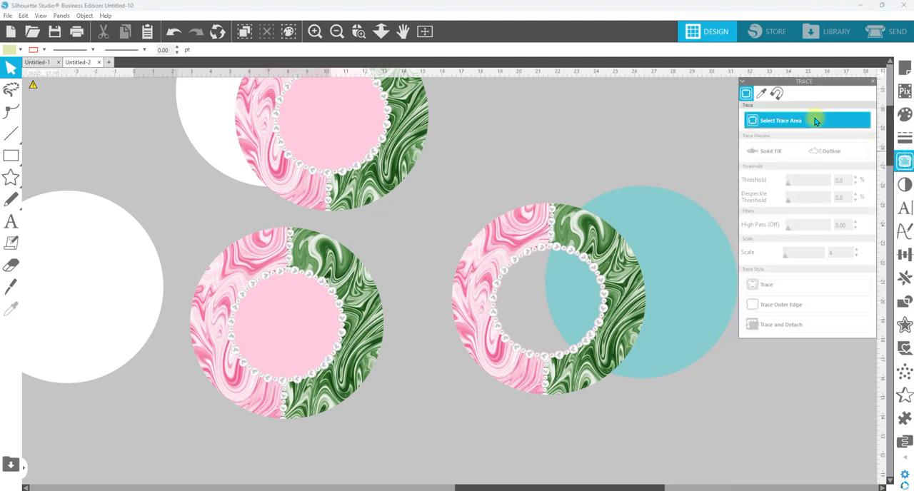
click(761, 93)
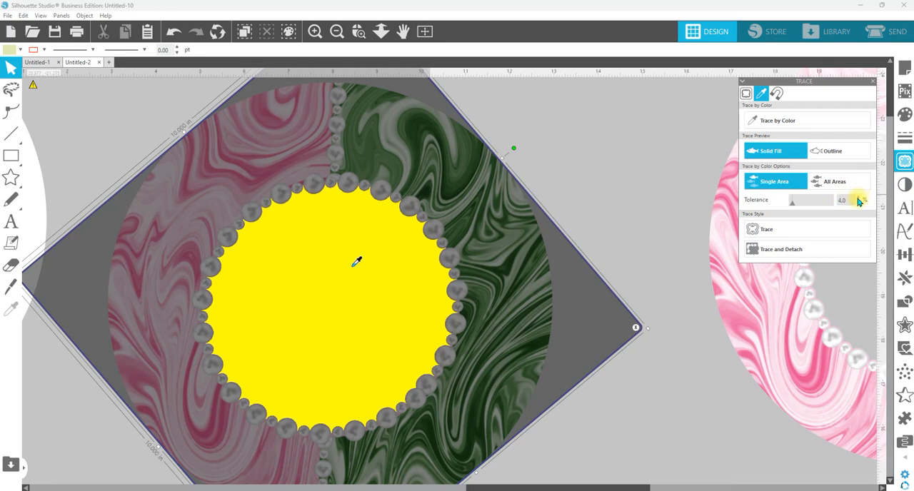
click(860, 200)
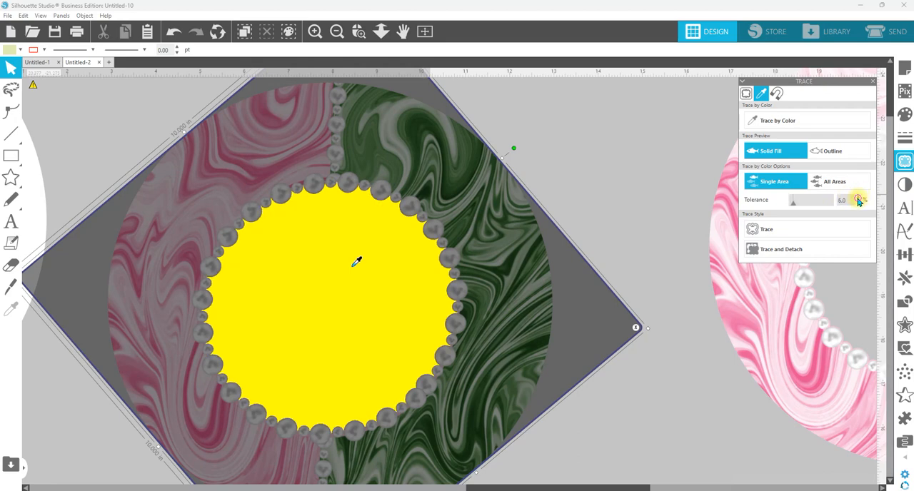
click(860, 200)
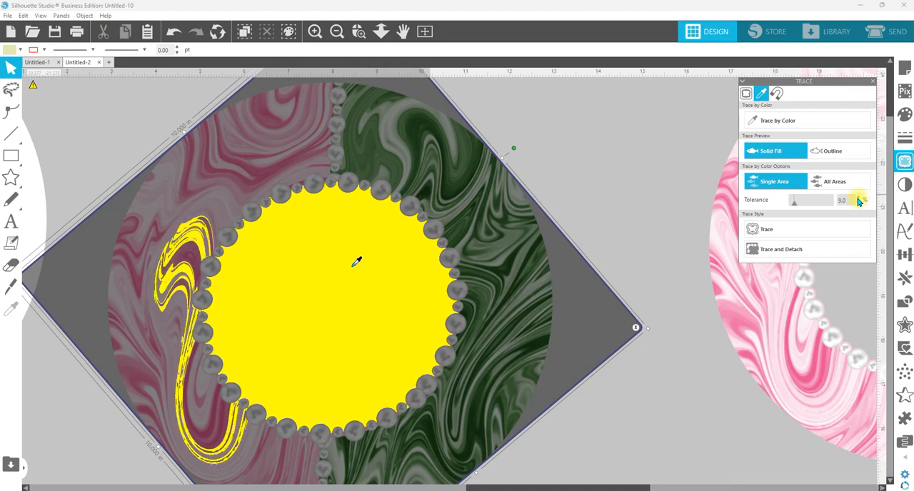
click(860, 203)
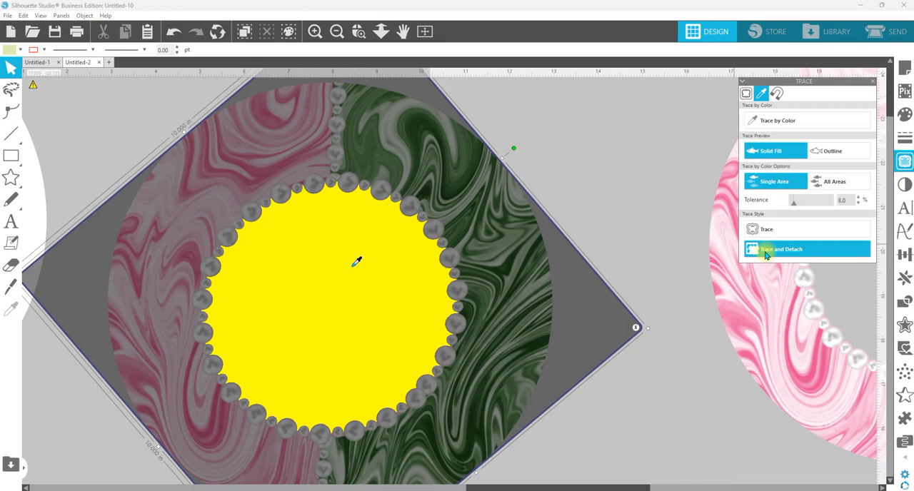
click(781, 249)
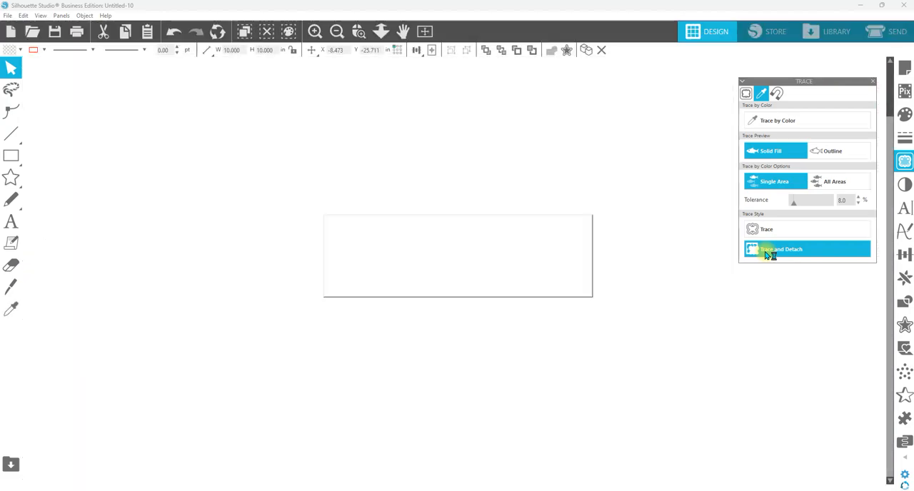
Quit the crashed Silhouette Studio without saving.
click(781, 248)
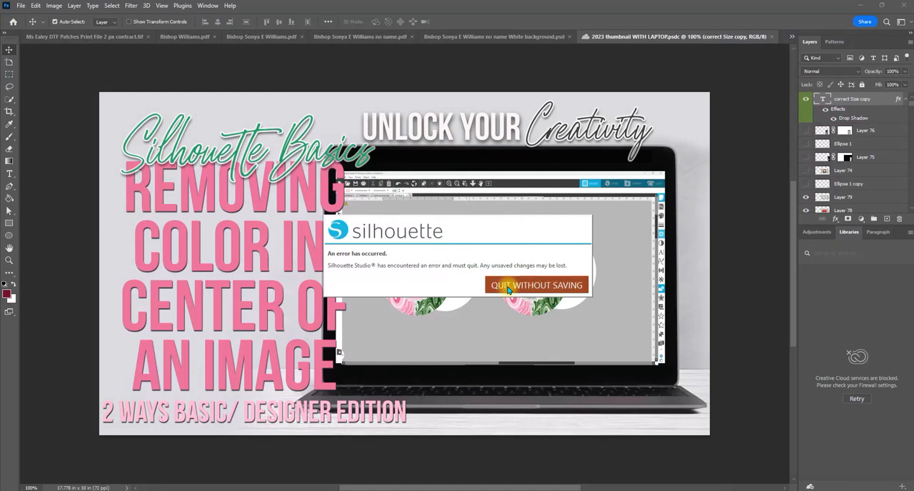
click(536, 285)
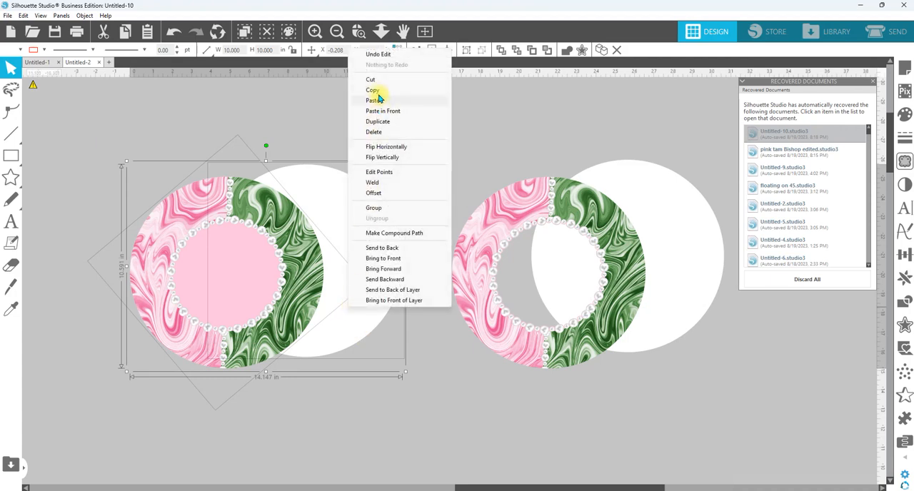
Paste the design into Untitled-1 and detach its pink center with Trace by Color.
click(373, 132)
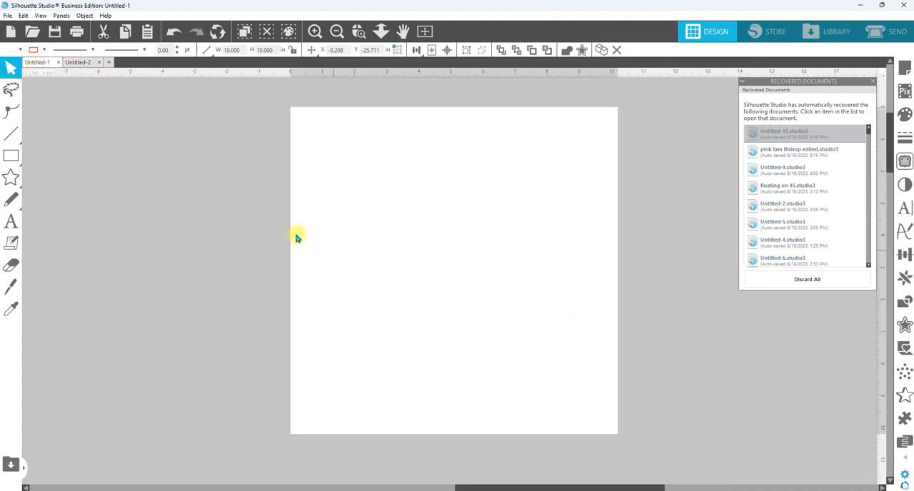
click(783, 133)
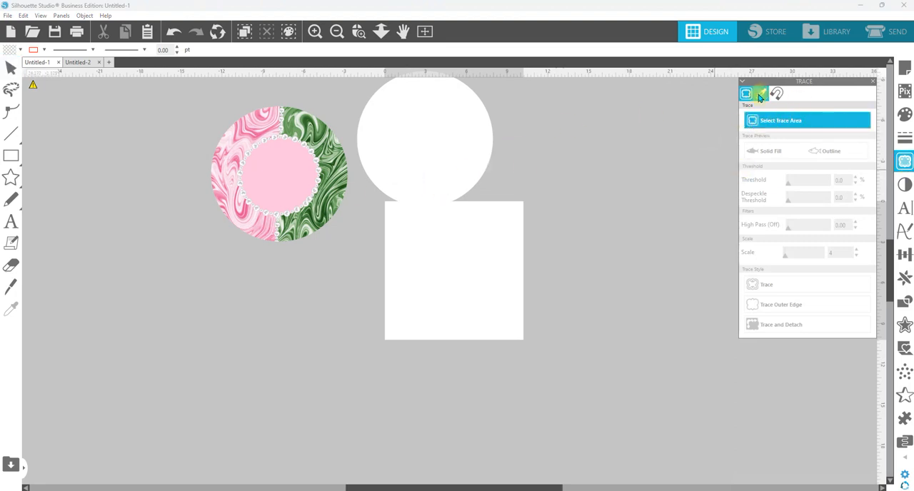
click(760, 93)
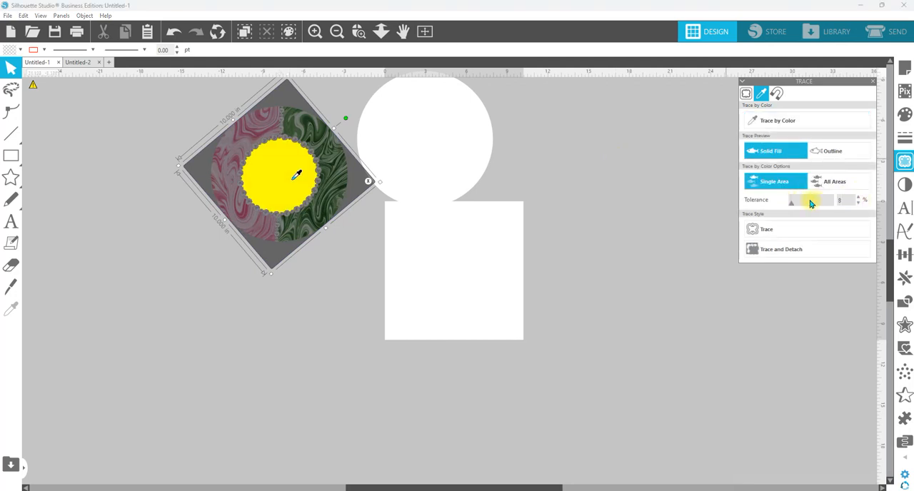
mouse_move(781, 249)
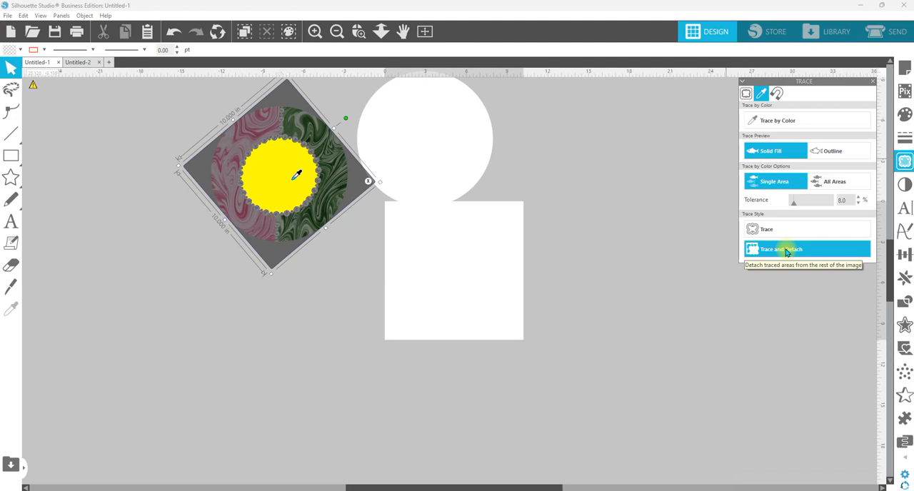
click(780, 249)
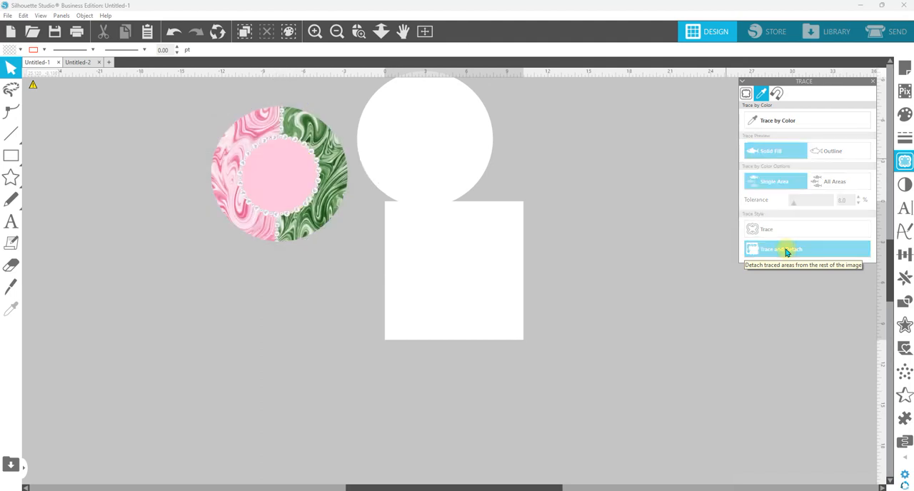
click(780, 249)
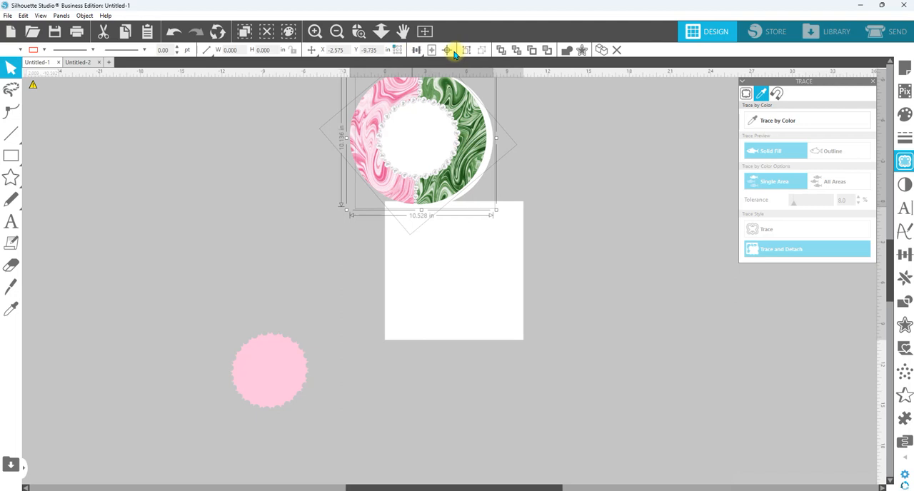
click(439, 151)
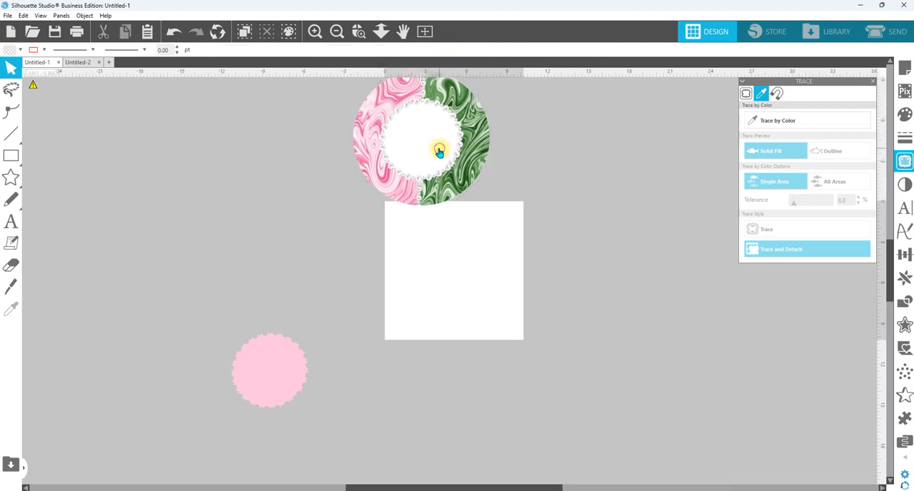
click(439, 153)
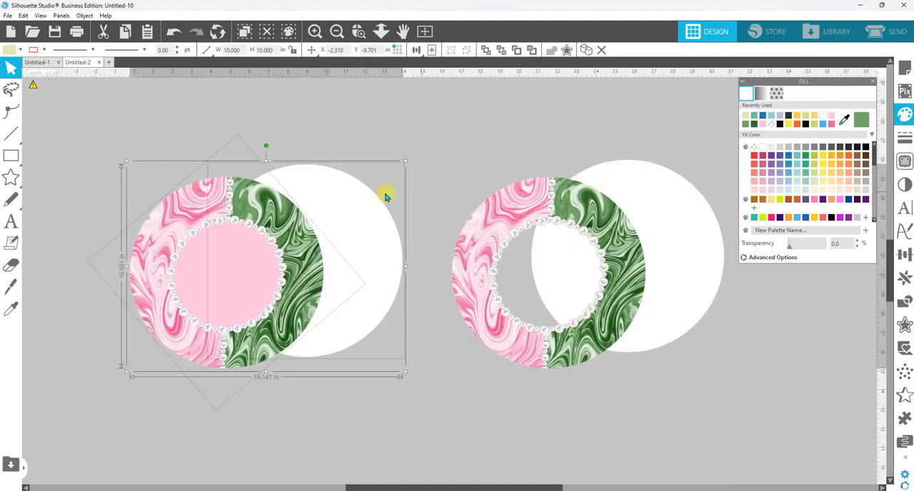
Copy the design into Untitled-3, fit the page, and drag the white circle out from behind.
right_click(385, 197)
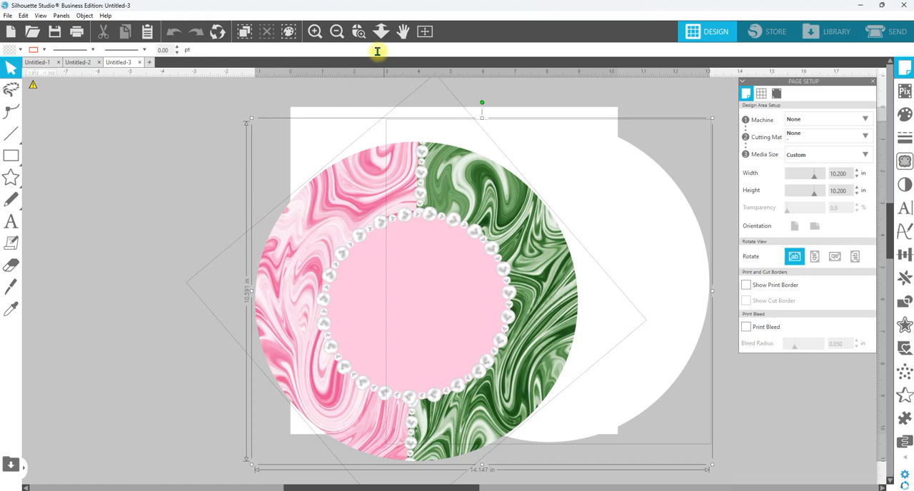
click(336, 31)
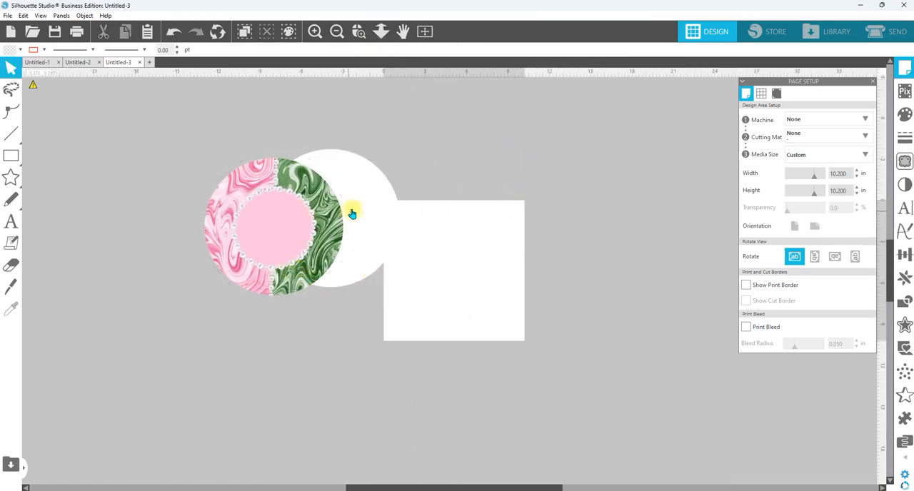
drag(350, 214, 556, 178)
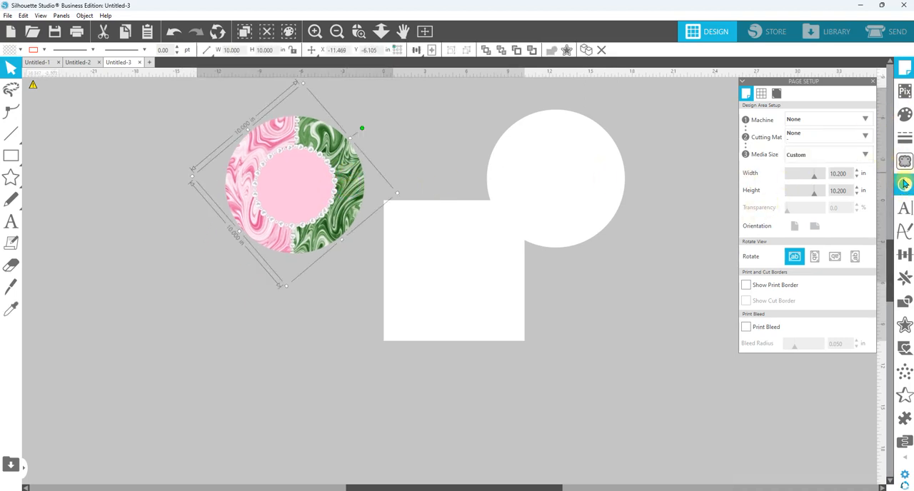
mouse_move(903, 185)
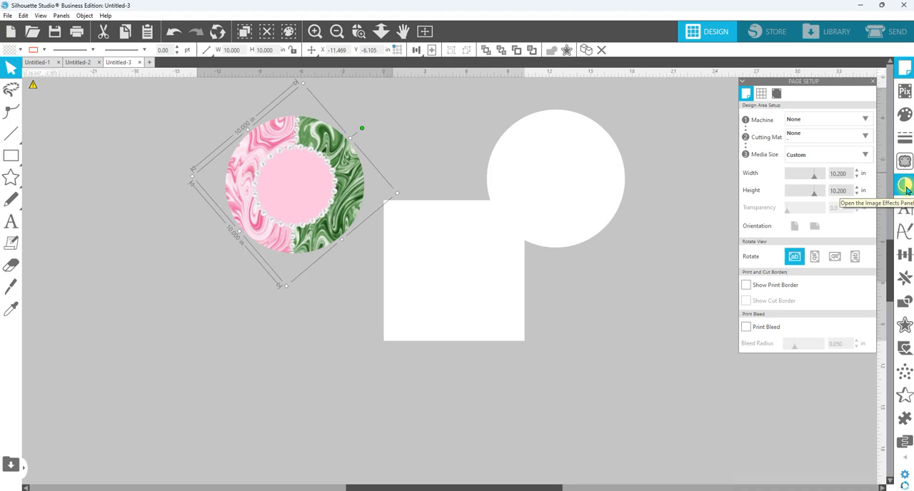
mouse_move(904, 184)
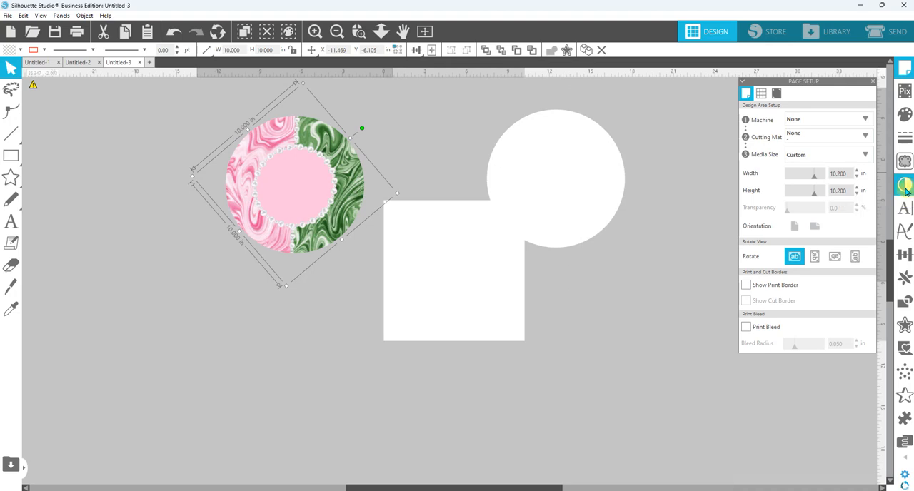
mouse_move(904, 184)
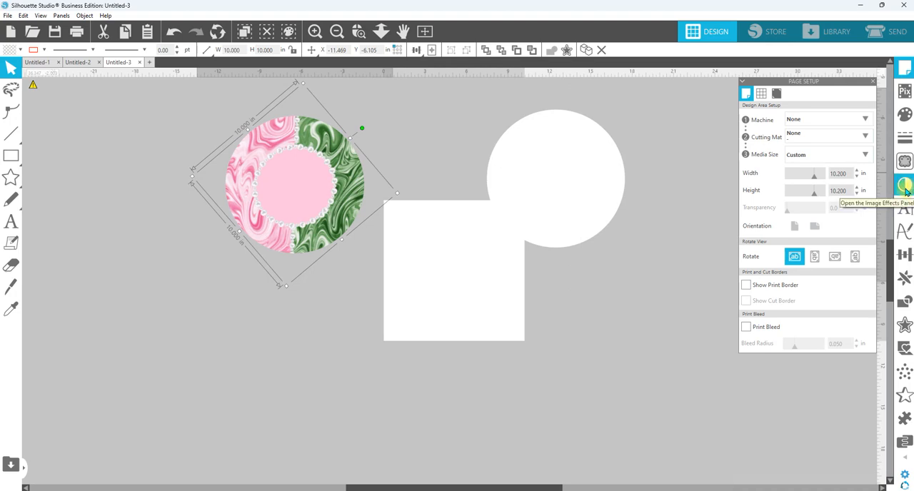
Apply the Invert image effect to the marbled circle and zoom in on it.
click(904, 184)
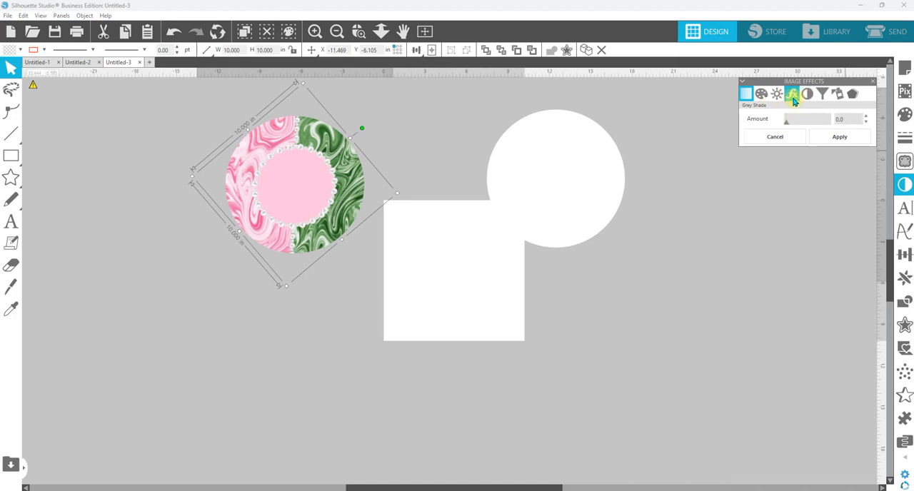
mouse_move(806, 95)
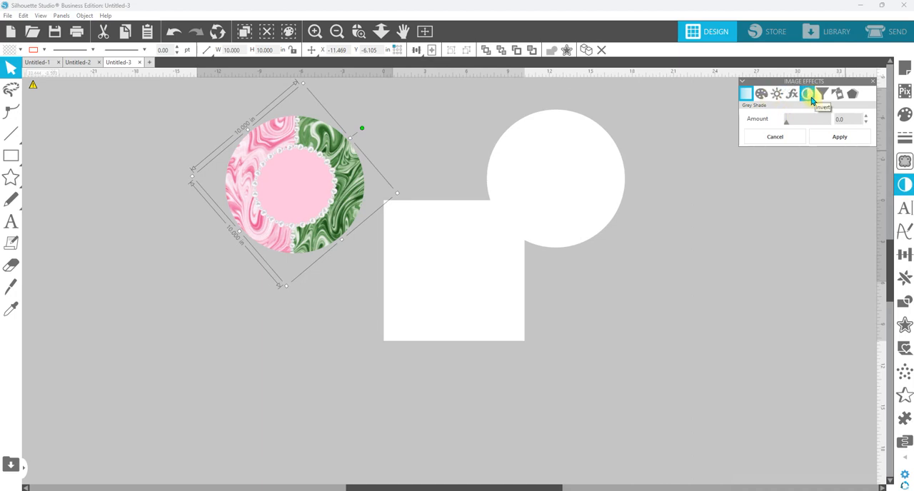
click(806, 93)
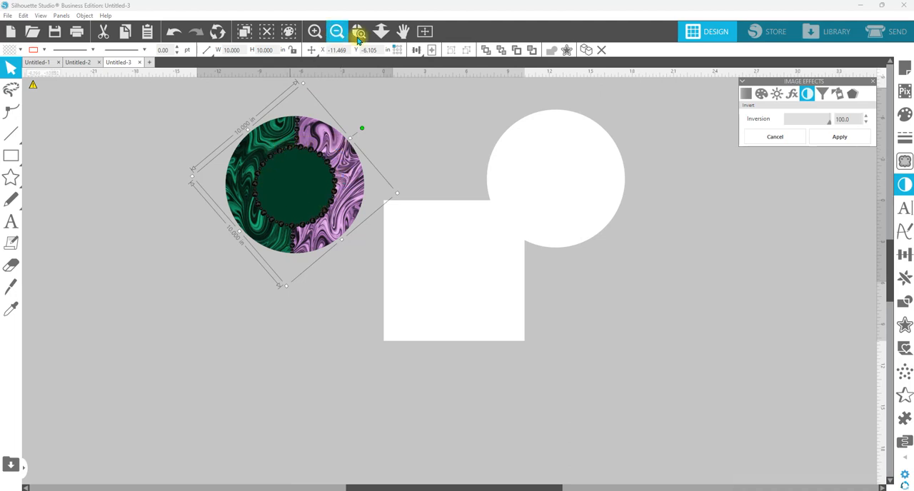
click(357, 32)
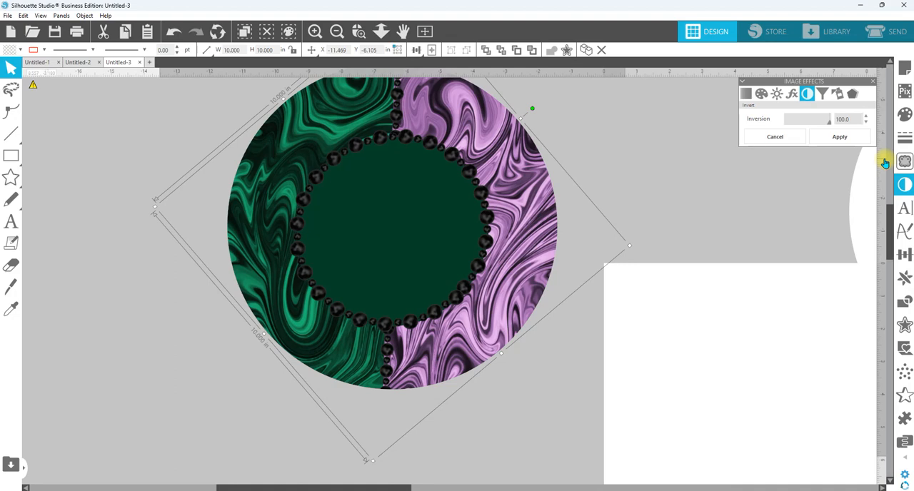
mouse_move(904, 161)
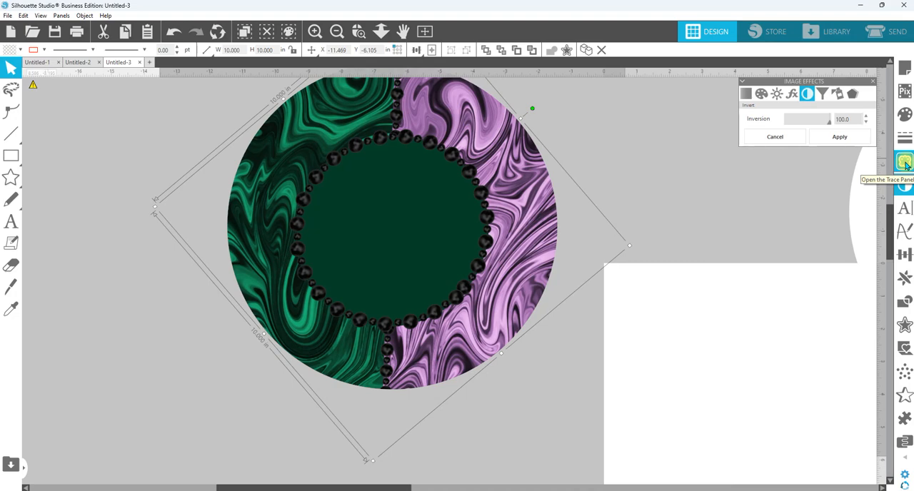
Trace the pearl ring area at threshold 12 and scale 4, then fill the traces orange.
click(903, 162)
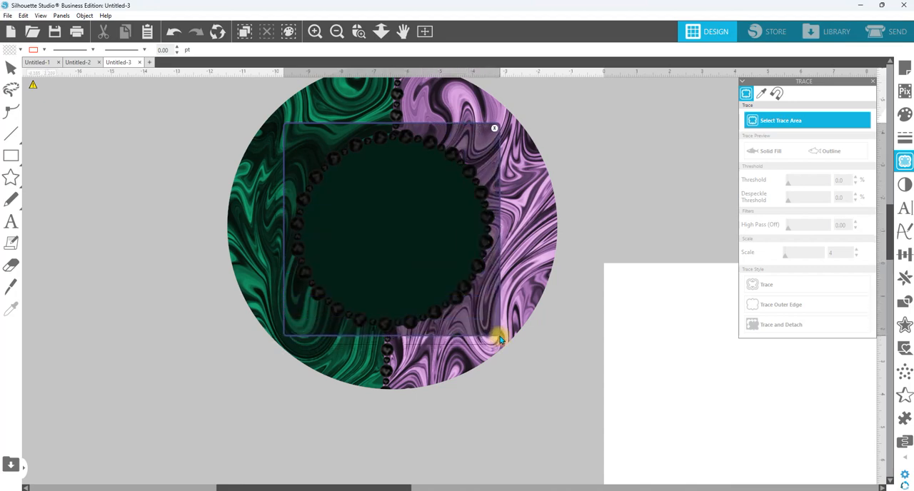
click(774, 151)
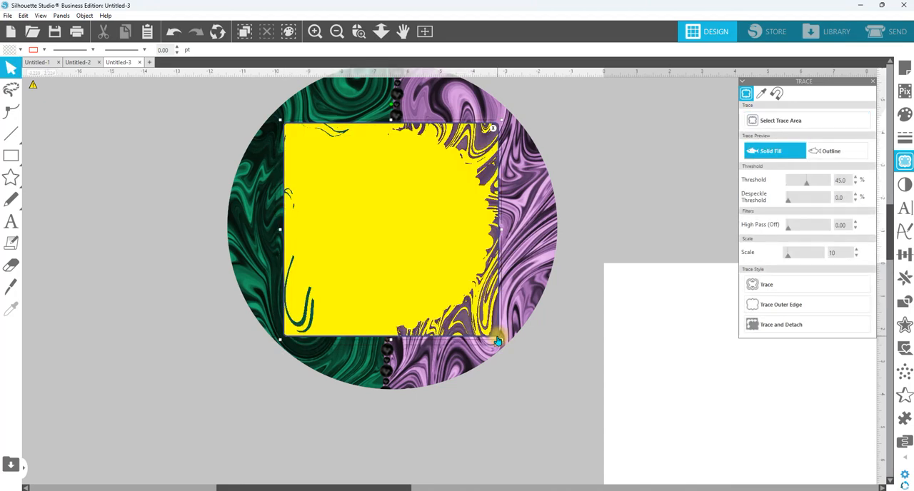
drag(810, 180, 804, 182)
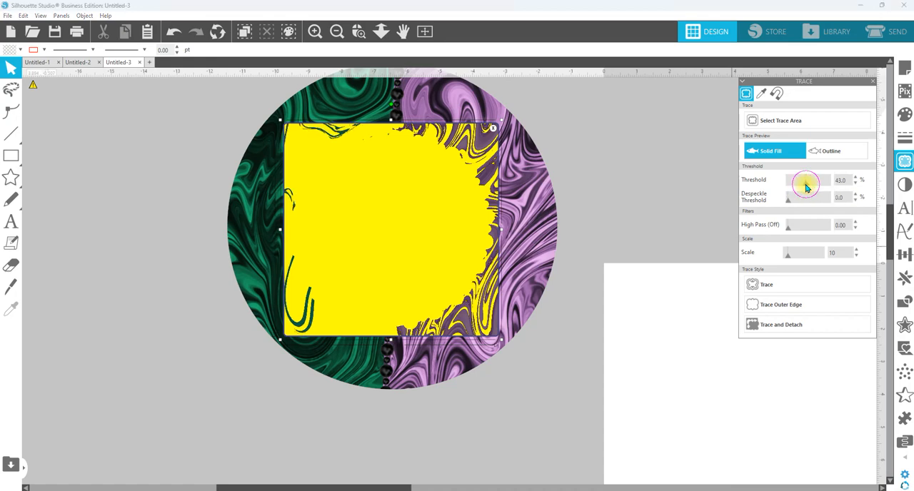
drag(805, 180, 788, 179)
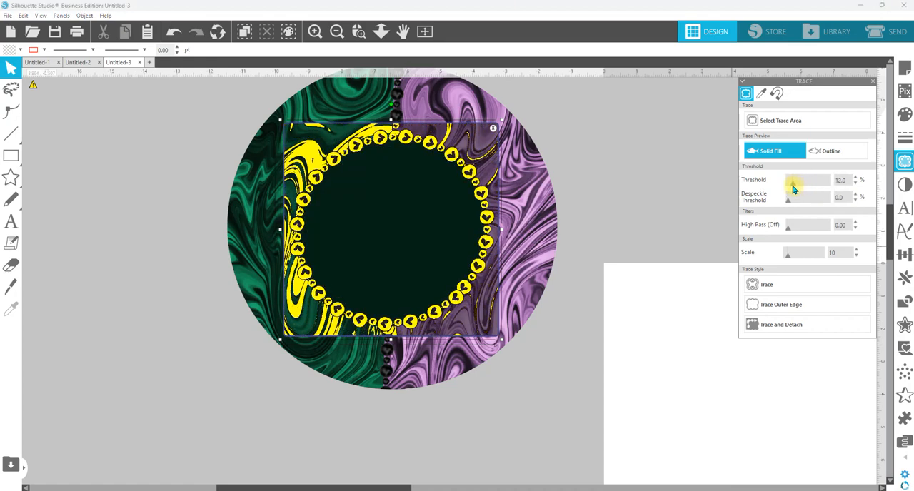
drag(787, 253, 773, 253)
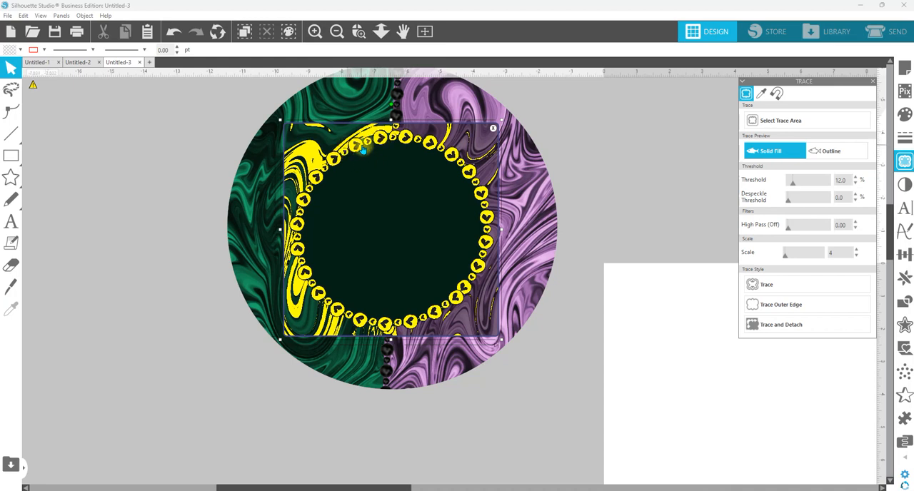
mouse_move(546, 133)
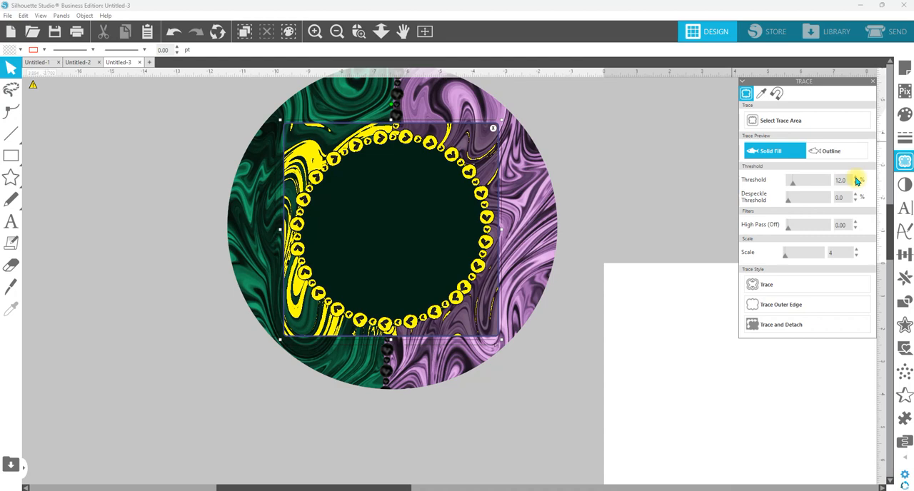
click(856, 176)
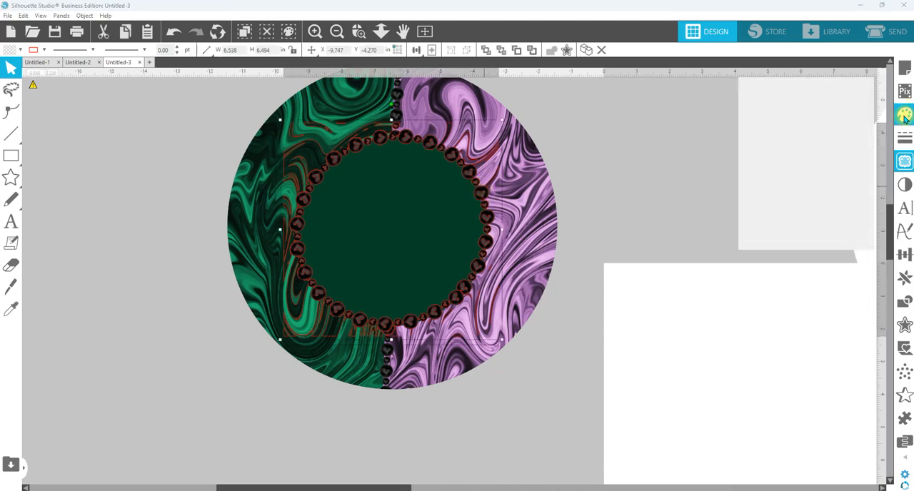
click(902, 114)
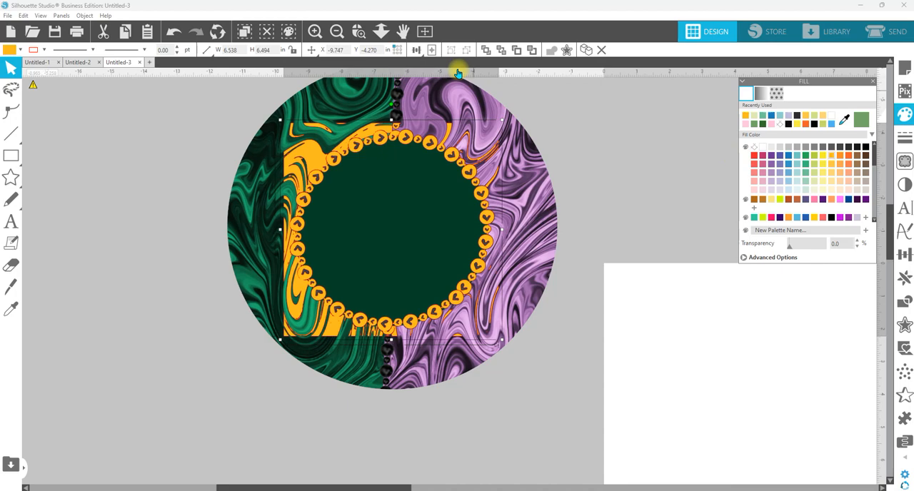
right_click(353, 148)
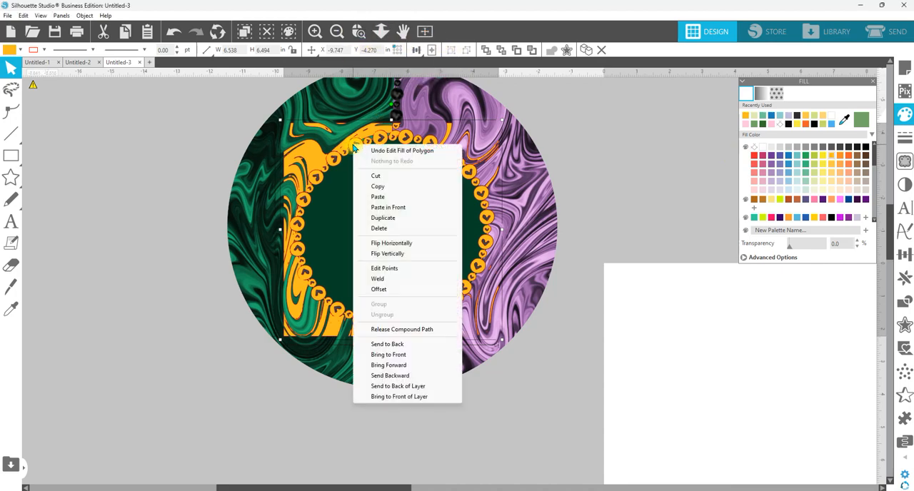
click(401, 329)
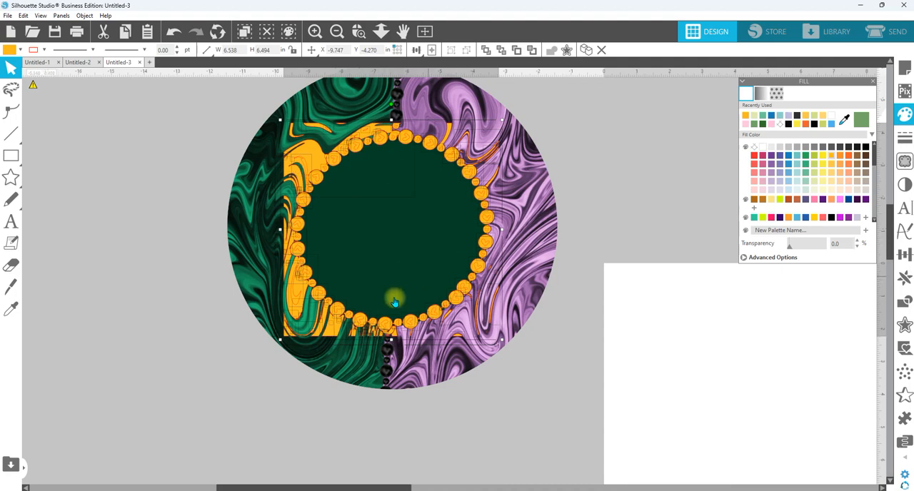
click(315, 31)
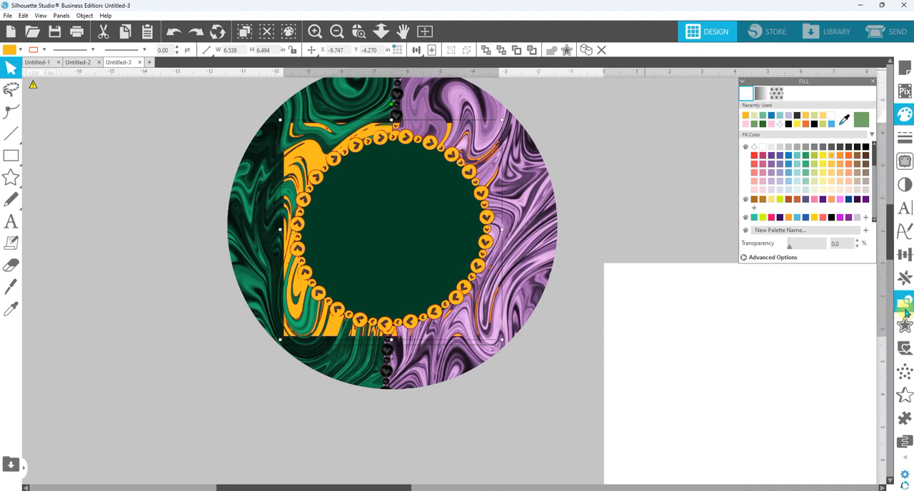
mouse_move(903, 326)
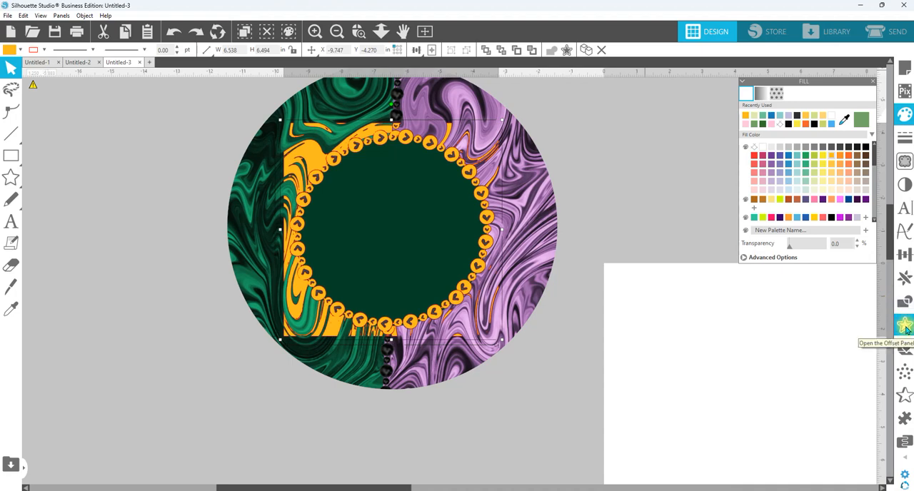
Offset the orange pearl shapes by 0.020 in with rounded corners.
click(903, 325)
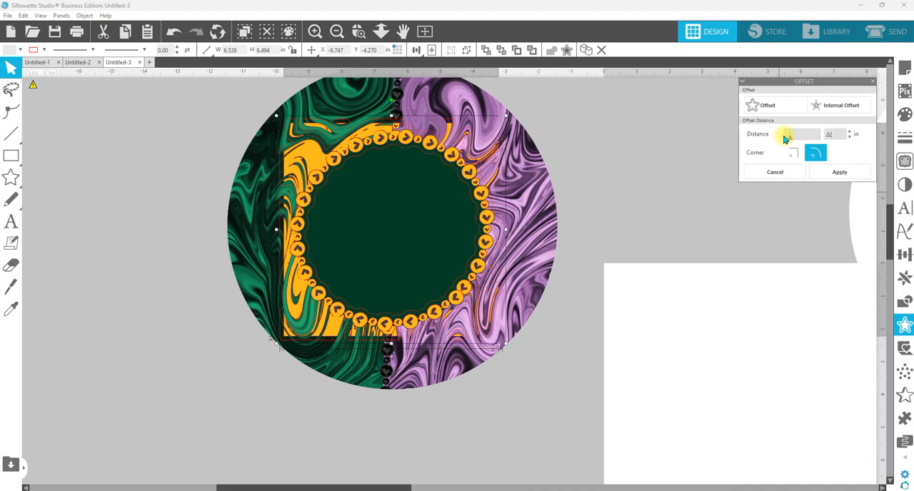
mouse_move(401, 173)
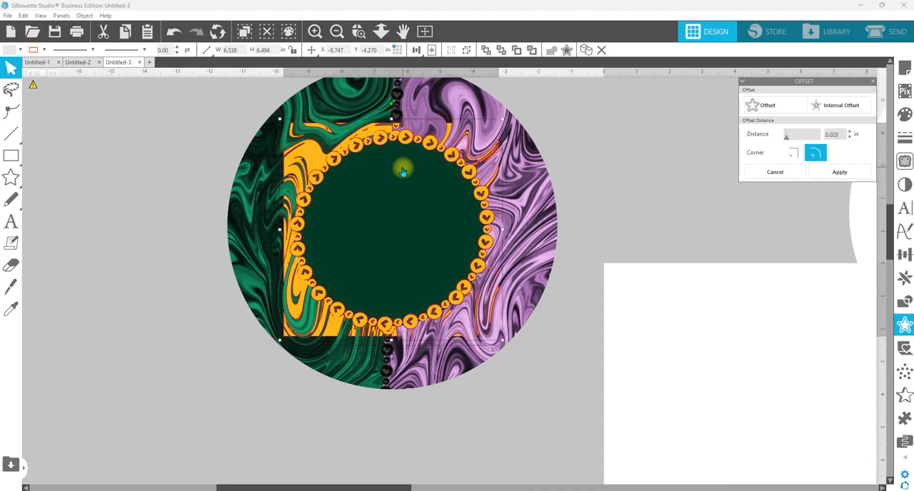
mouse_move(455, 314)
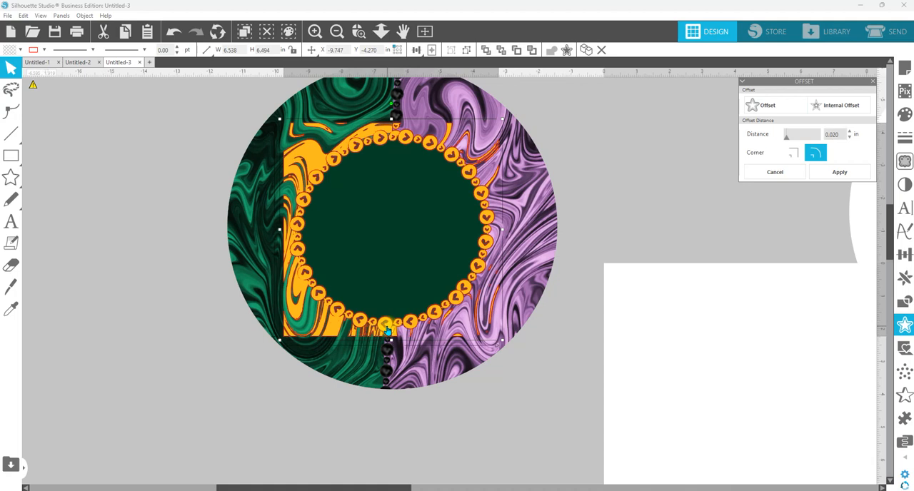
mouse_move(394, 284)
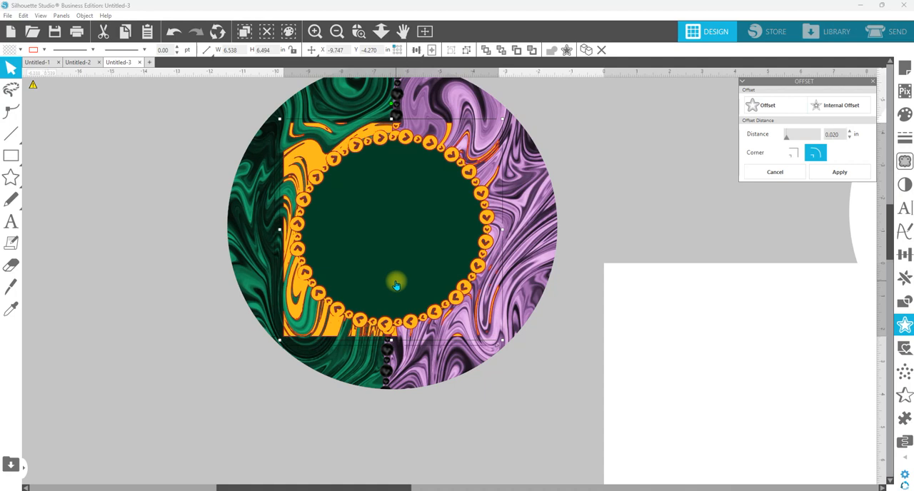
click(839, 172)
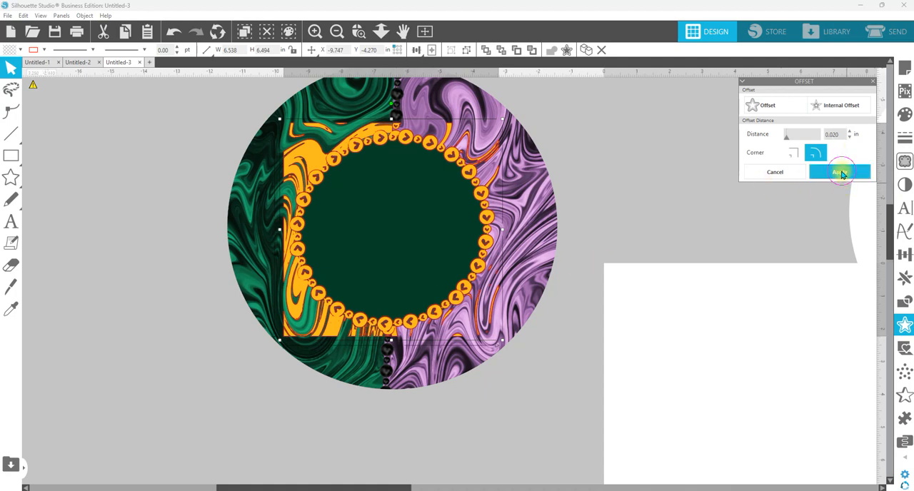
click(839, 172)
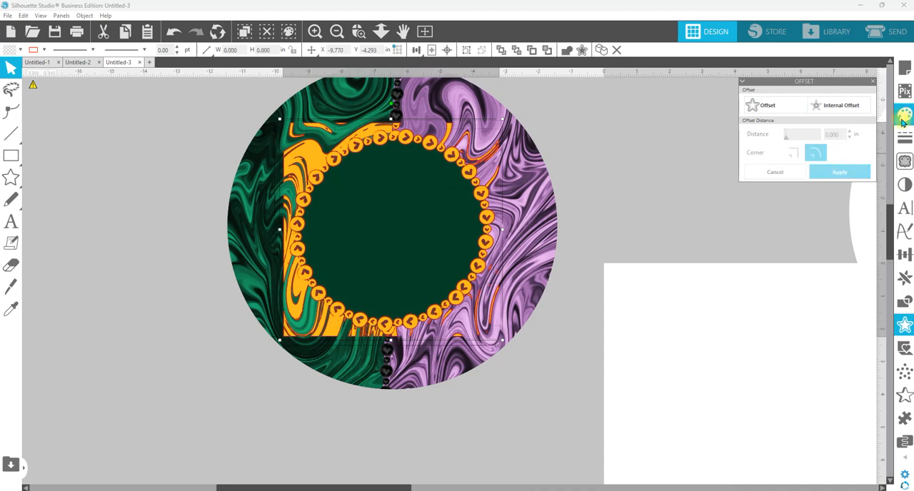
Release and restore the offset compound shape, then select the outline around the pearls.
click(903, 115)
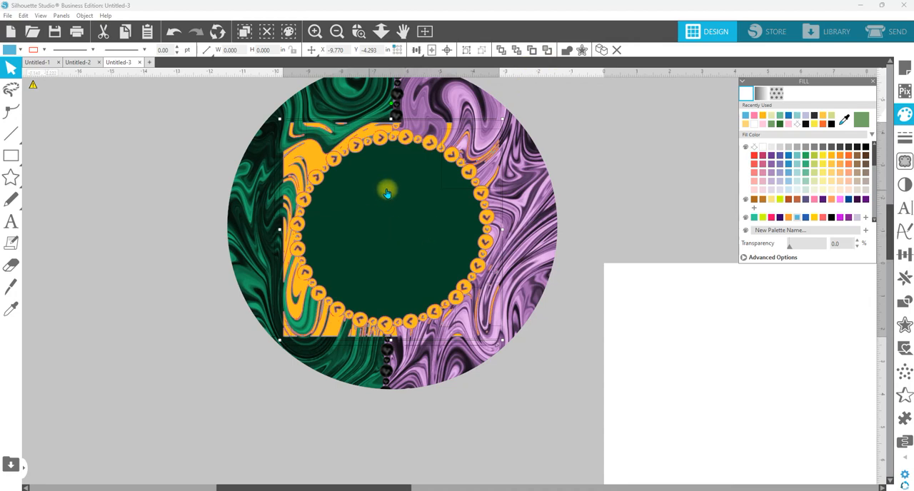
mouse_move(513, 193)
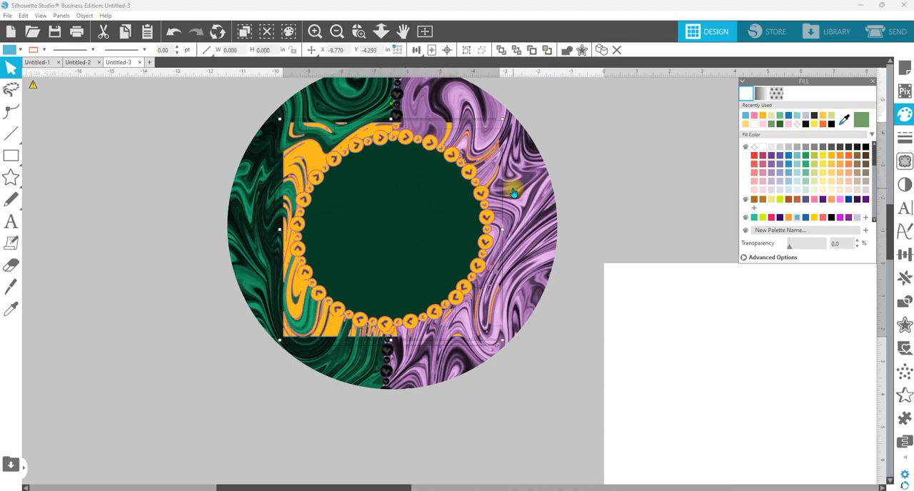
mouse_move(354, 210)
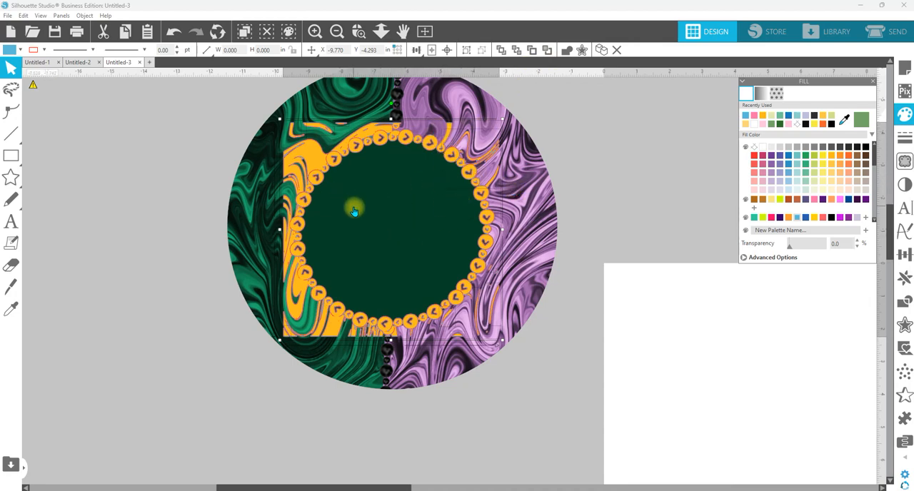
mouse_move(378, 149)
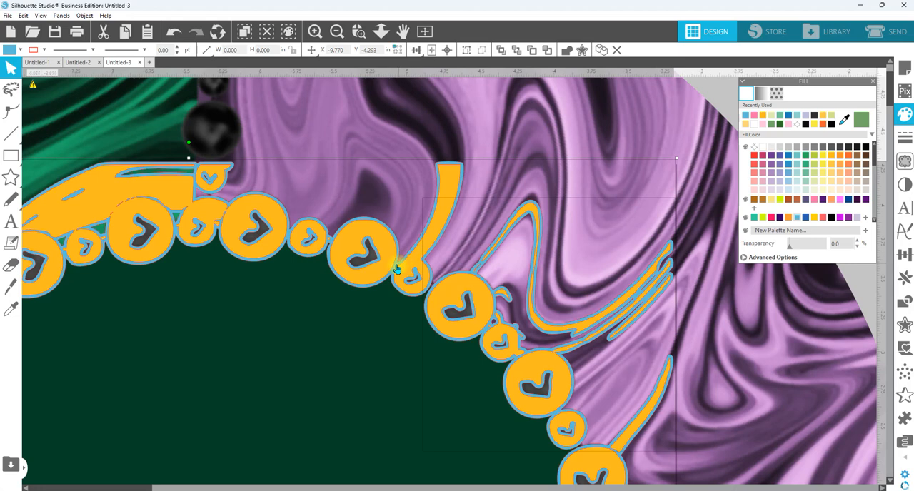
right_click(398, 269)
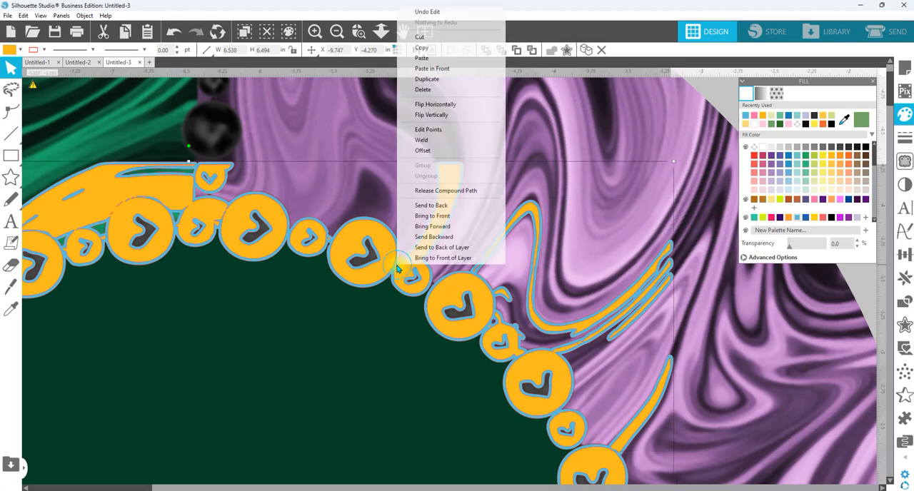
click(445, 191)
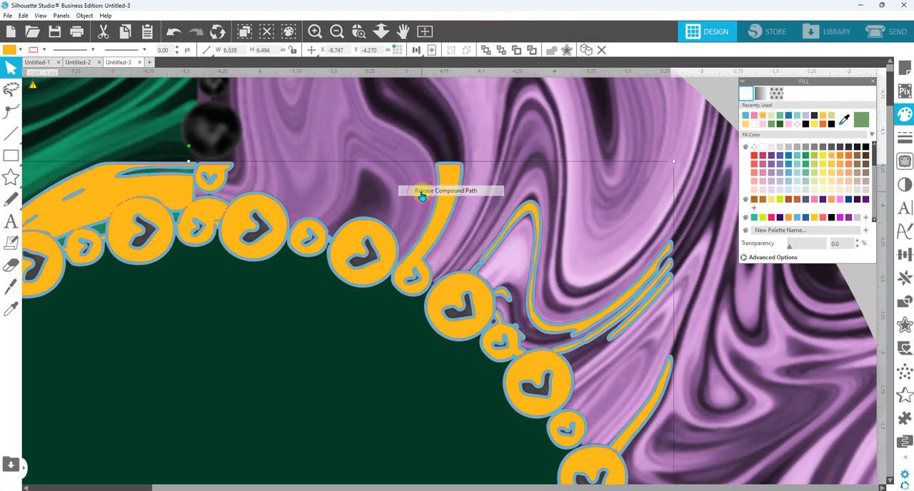
click(445, 190)
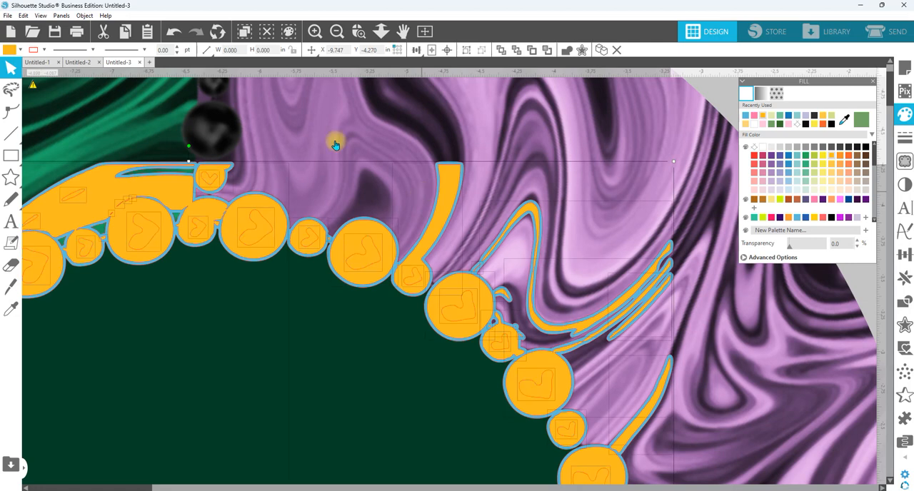
mouse_move(409, 279)
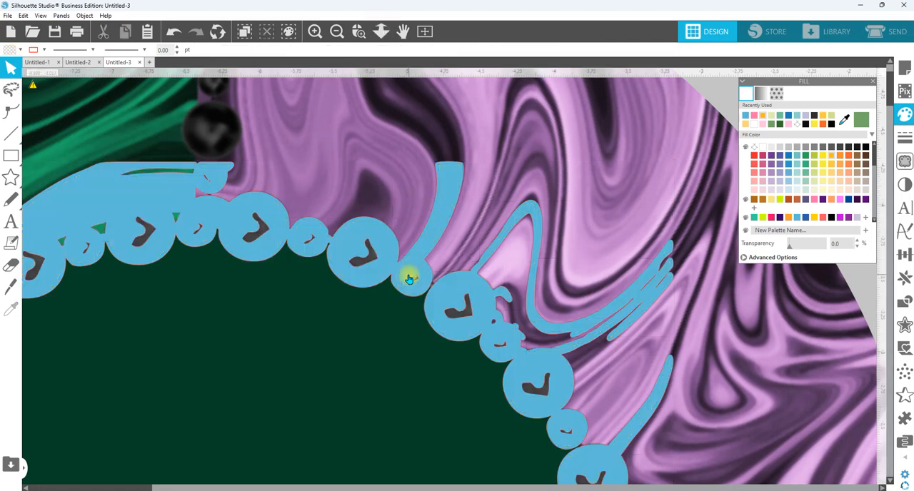
click(408, 279)
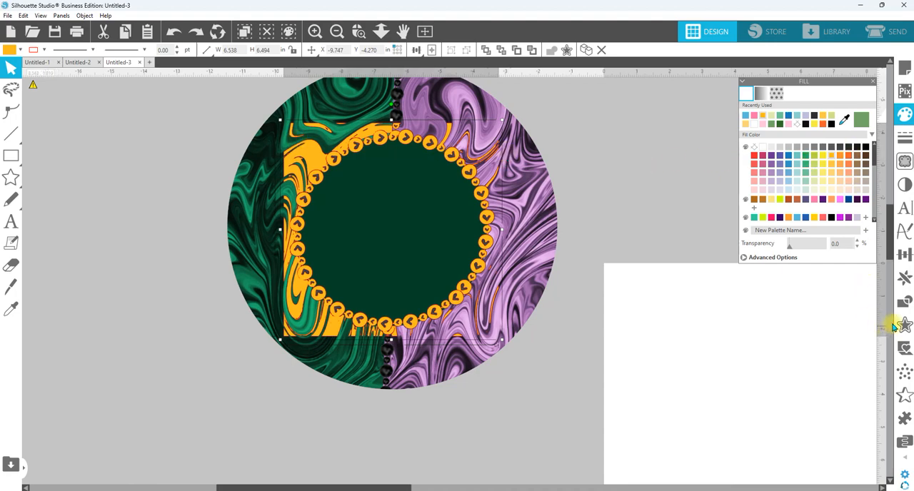
Apply a rounded 0.03 in offset around the orange pearl ring outline.
click(903, 325)
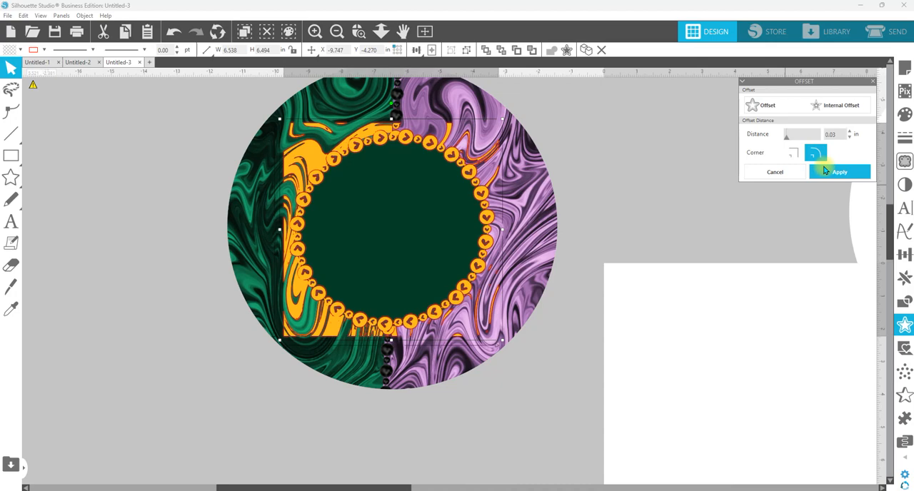
click(839, 172)
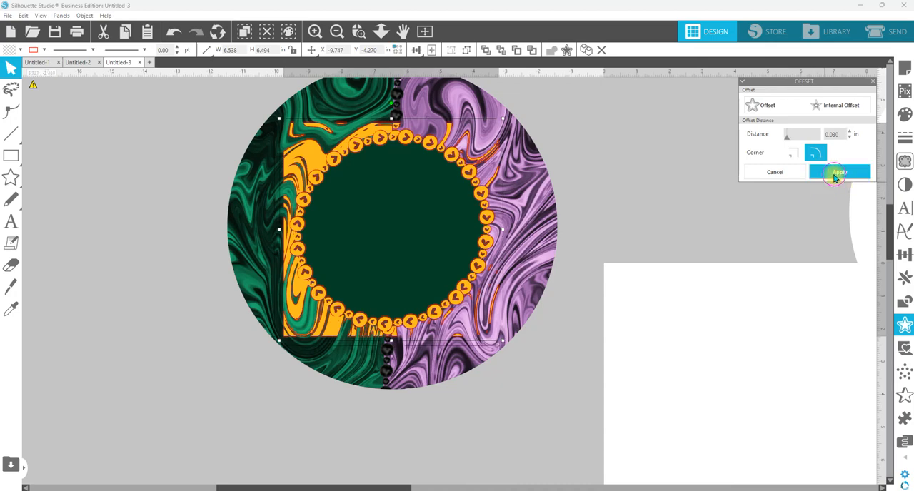
click(839, 172)
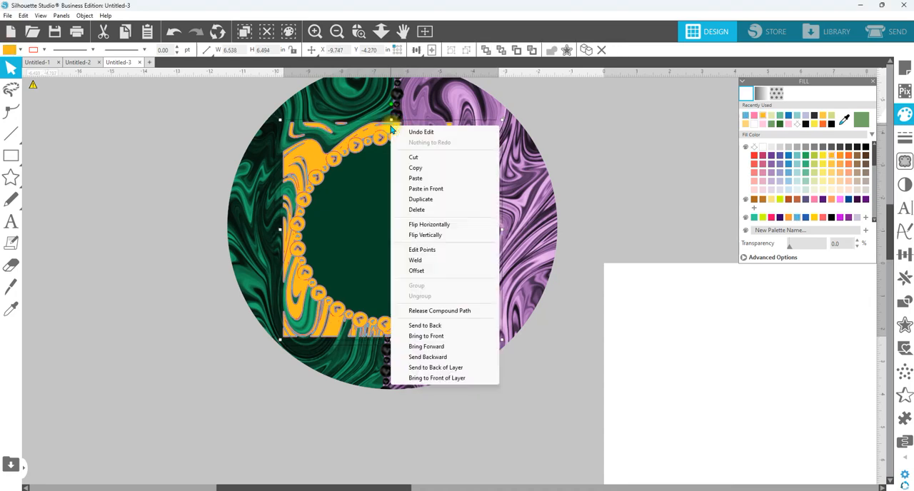
Release the 0.030 in offset's compound path and select the released outline pieces.
click(439, 310)
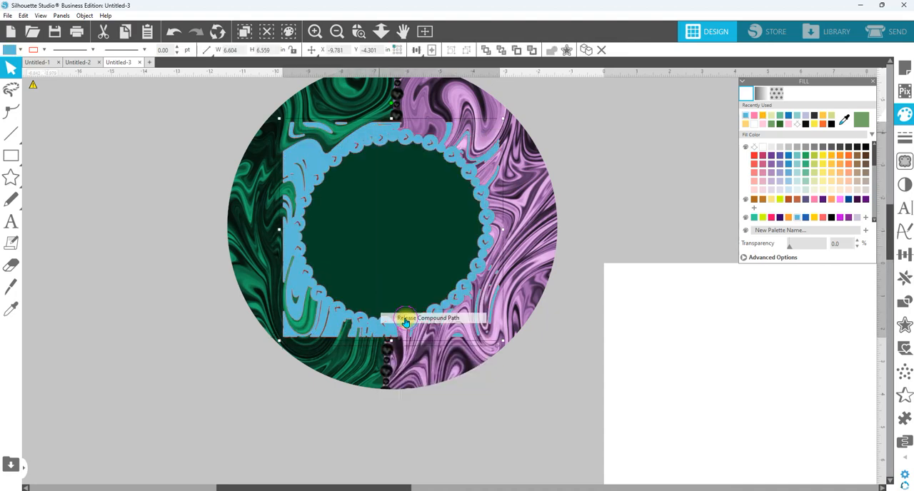
click(405, 318)
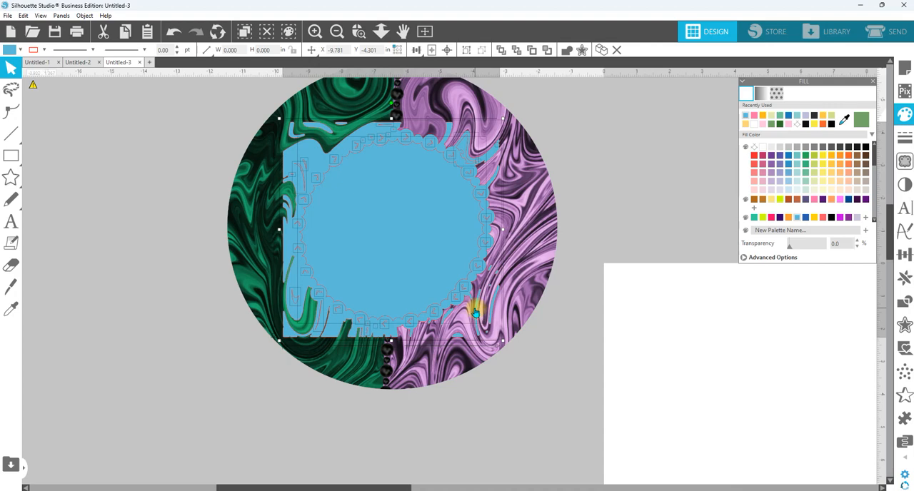
mouse_move(394, 222)
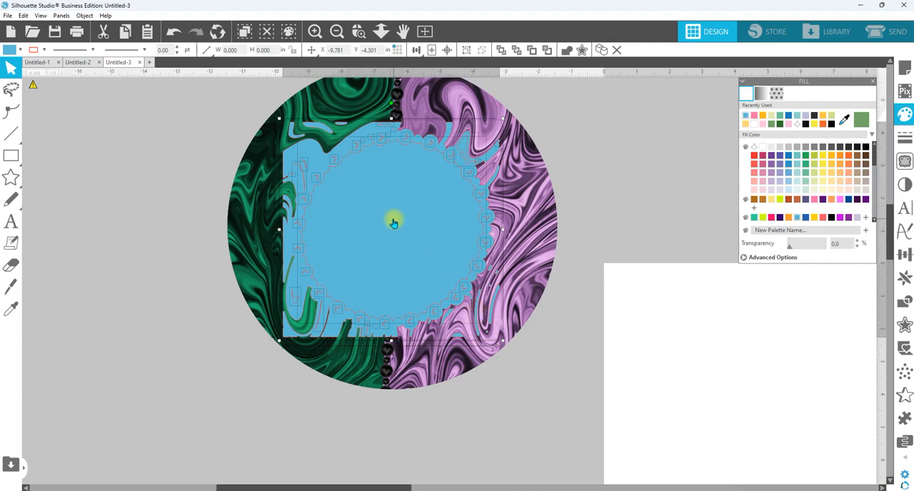
mouse_move(393, 222)
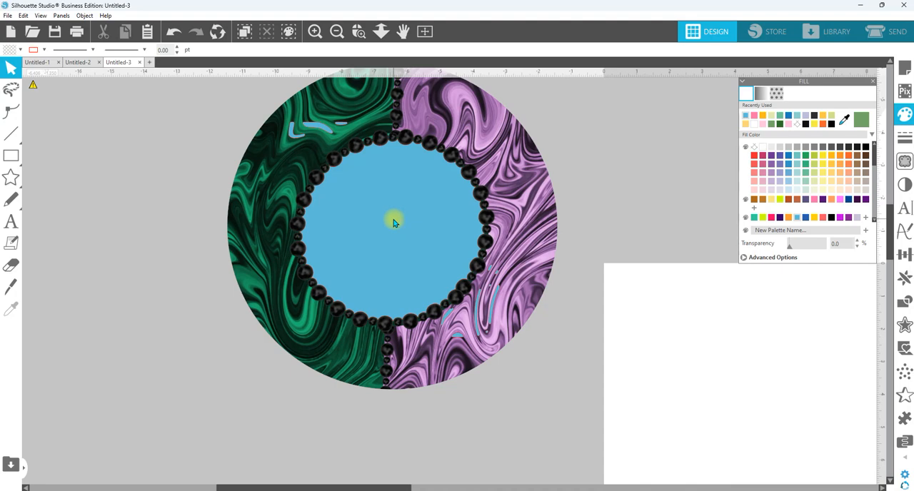
mouse_move(404, 199)
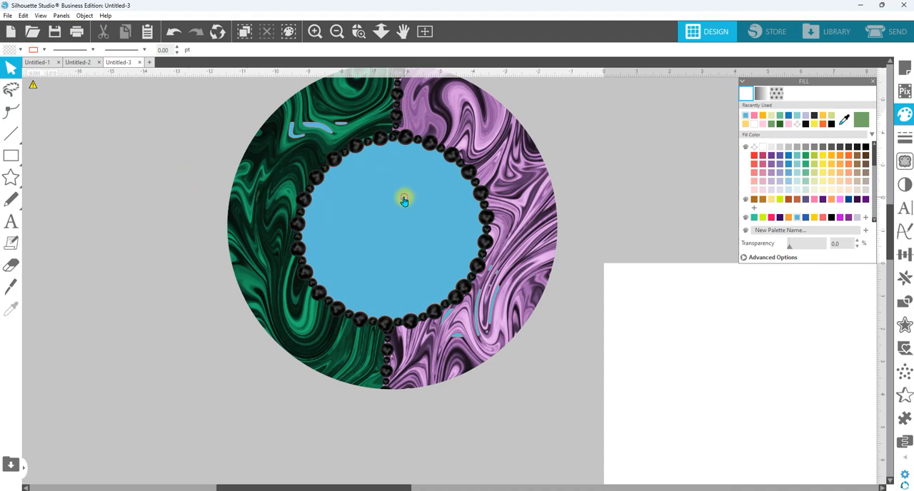
Subtract the blue centre circle from the marbled circle, then browse the Image Effects categories.
click(404, 198)
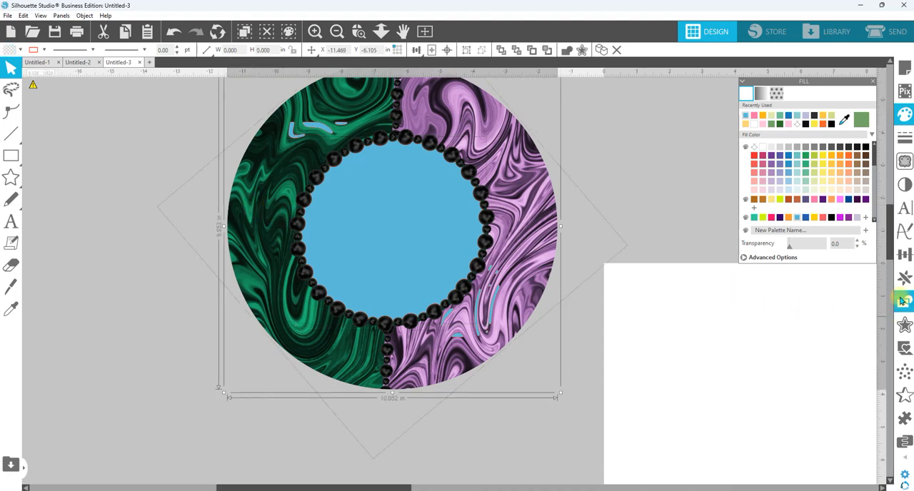
click(904, 302)
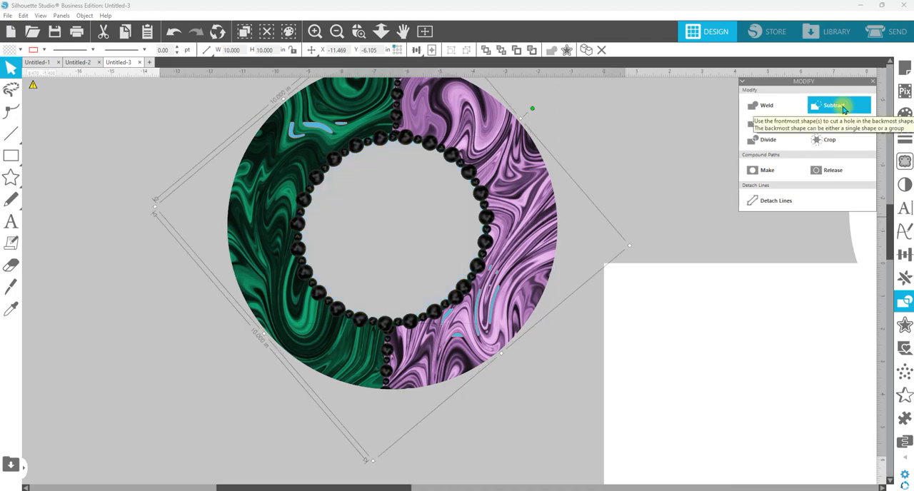
mouse_move(563, 171)
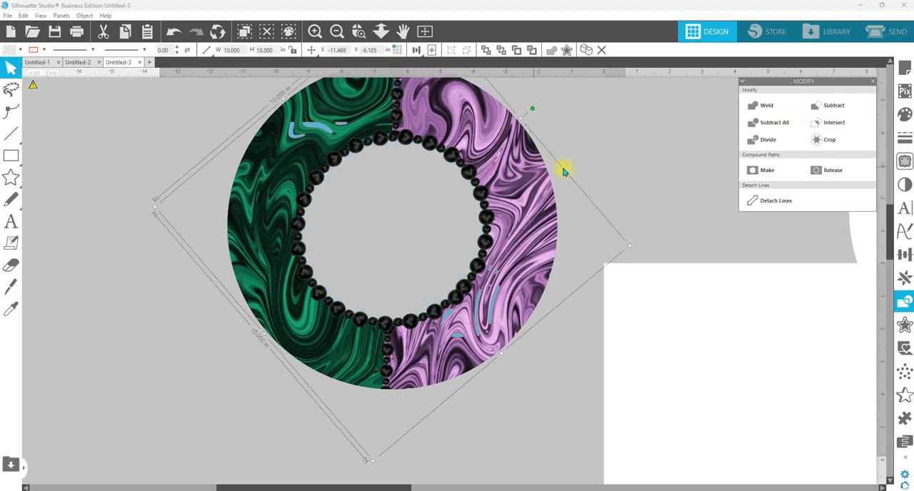
mouse_move(907, 185)
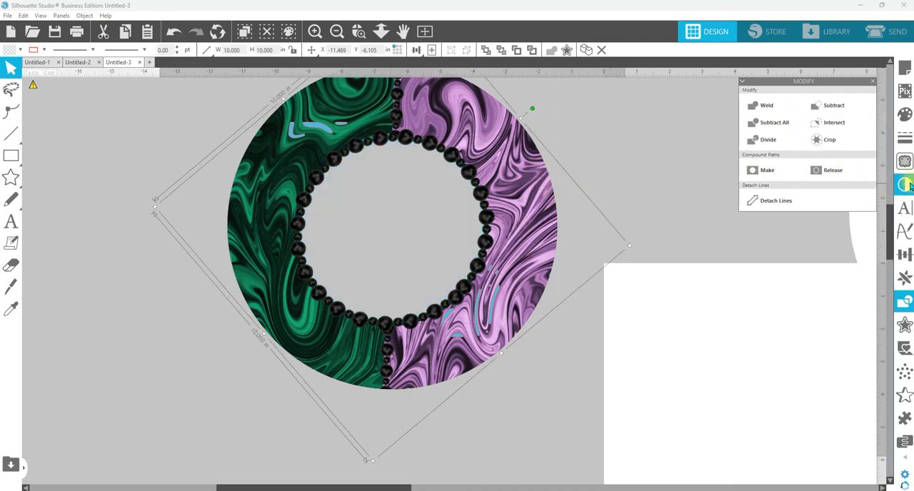
click(904, 184)
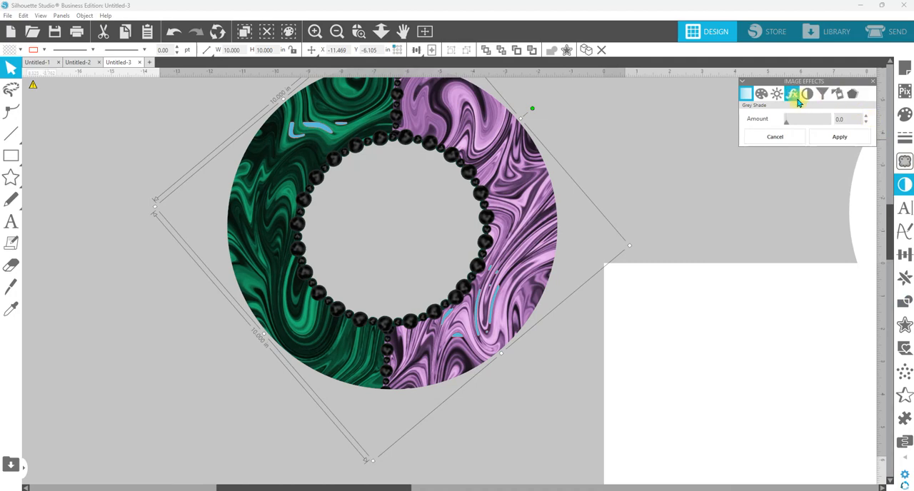
click(808, 93)
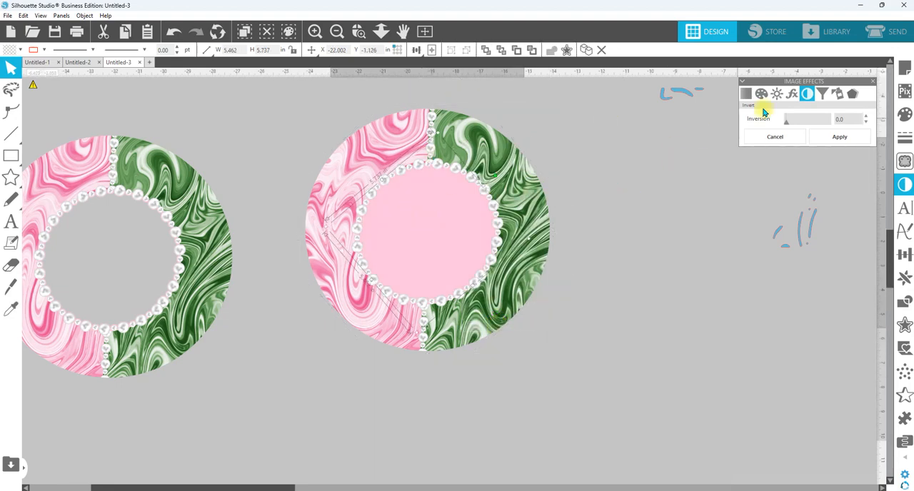
Apply a sharp-cornered 0.020 in offset around the yellow centre and recolour the result.
click(822, 154)
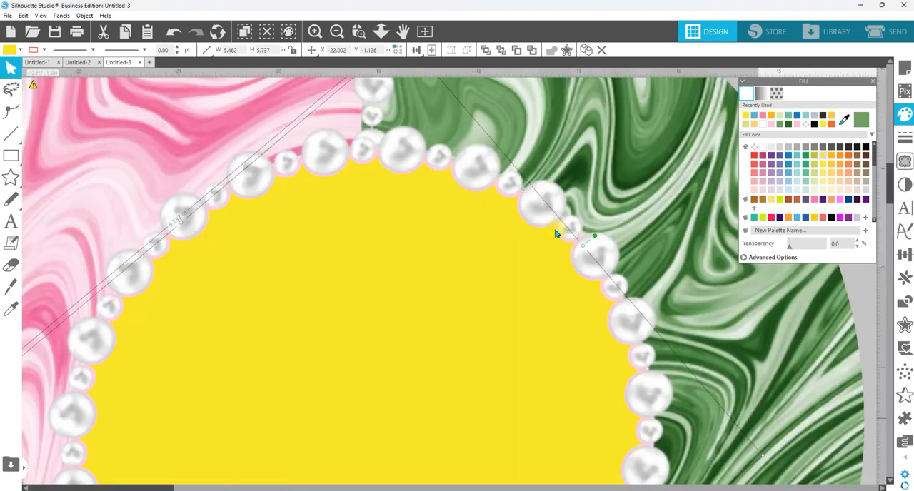
mouse_move(747, 284)
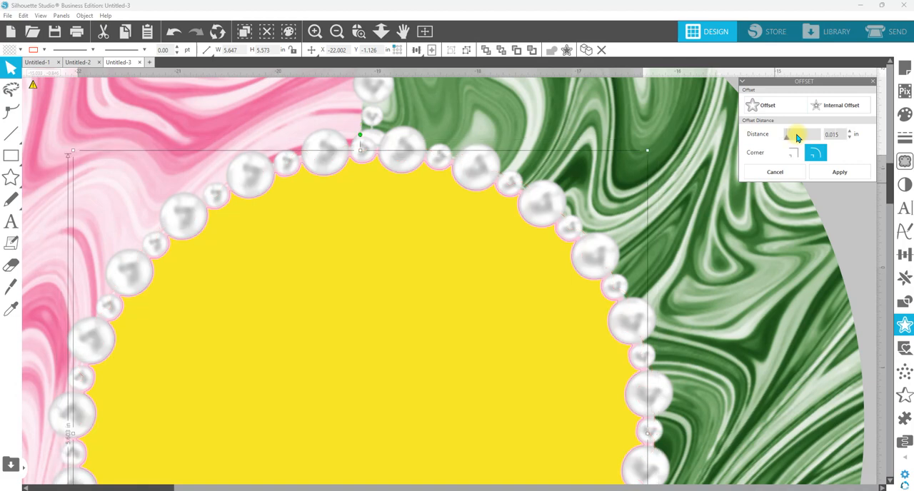
click(799, 153)
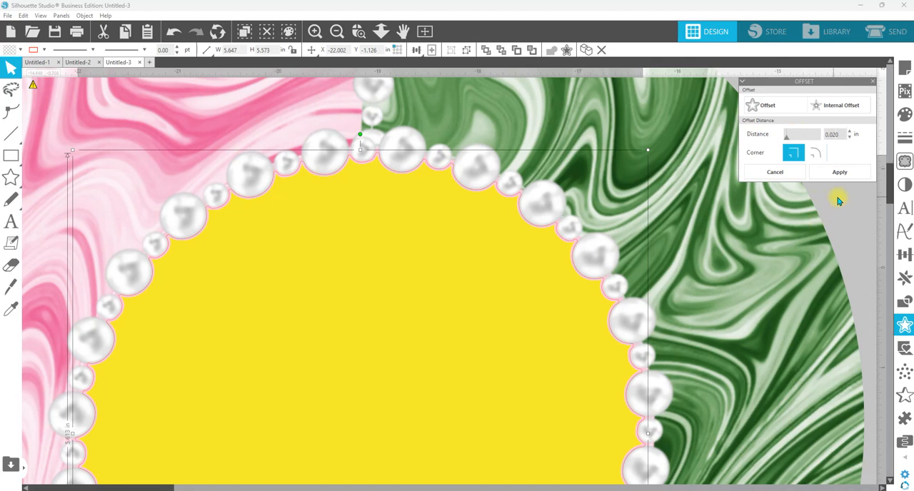
click(838, 172)
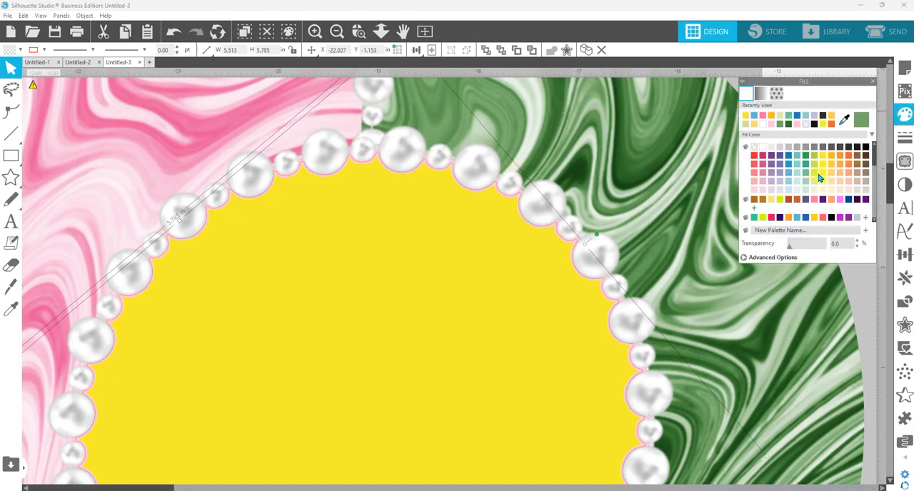
click(819, 178)
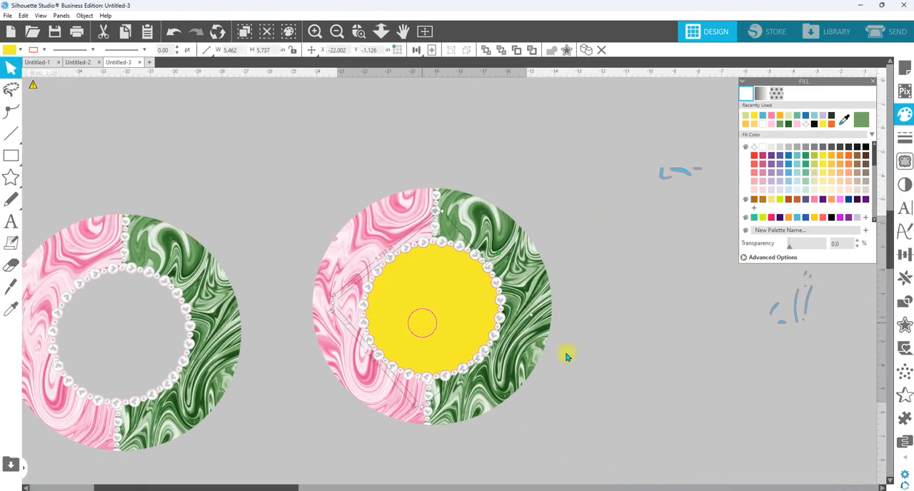
Move the yellow scalloped circle right, then subtract the second ring's centre out.
drag(421, 323, 714, 356)
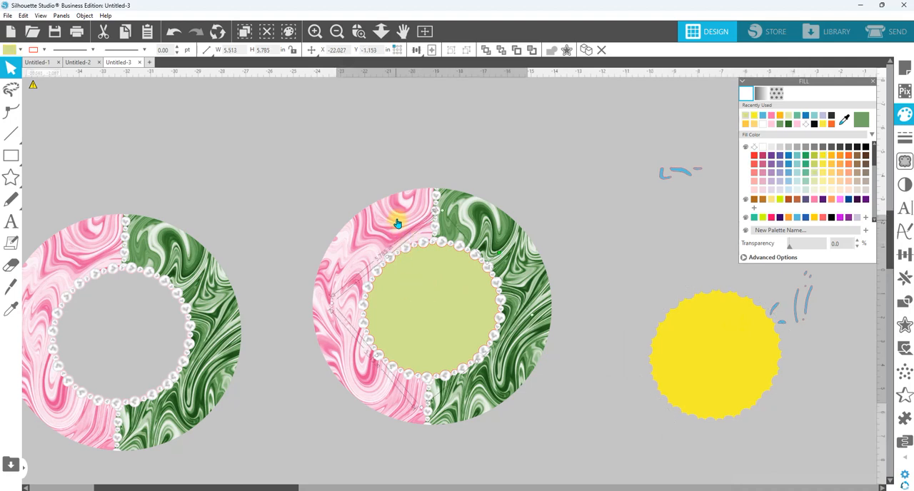
click(398, 223)
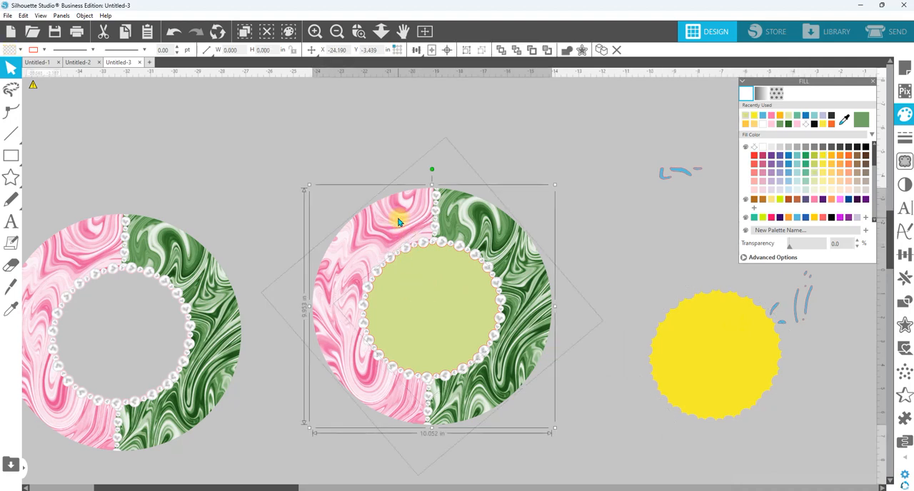
click(904, 302)
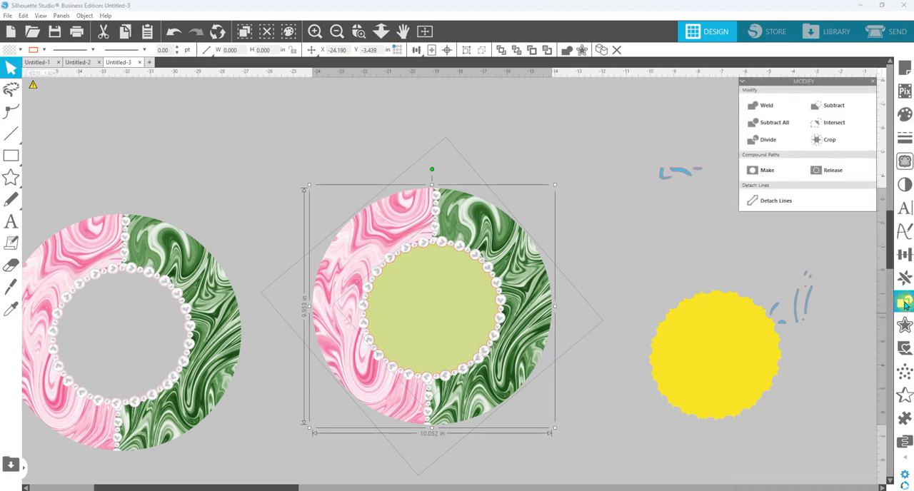
click(833, 105)
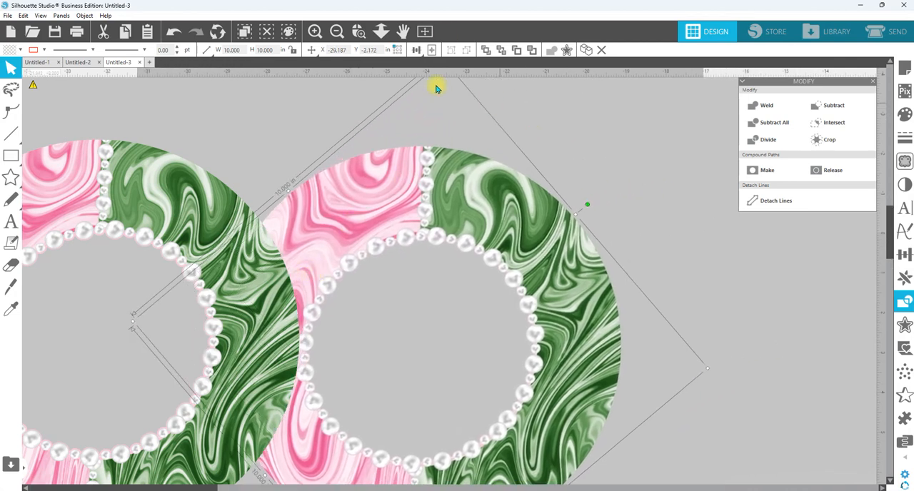
click(358, 31)
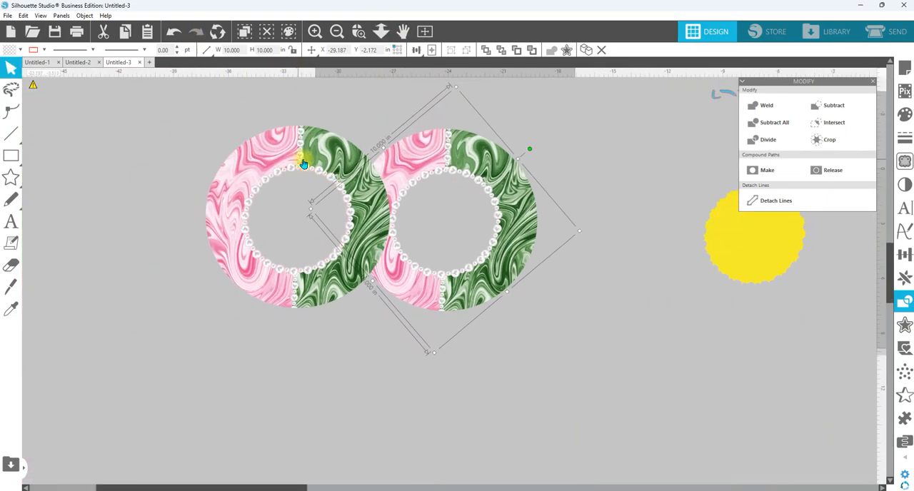
mouse_move(289, 219)
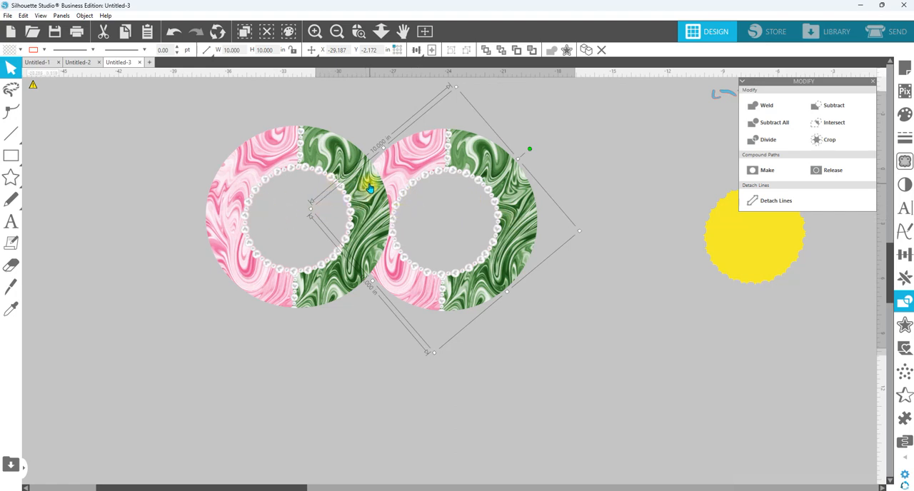
mouse_move(369, 191)
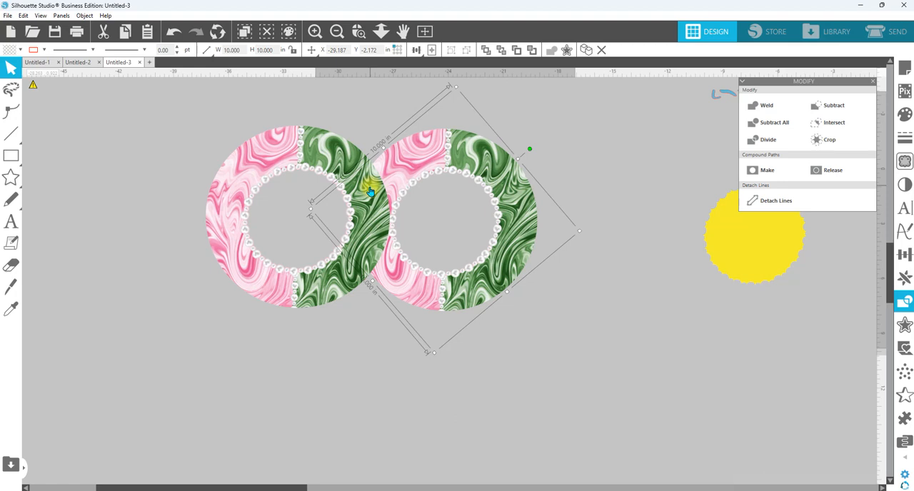
mouse_move(350, 185)
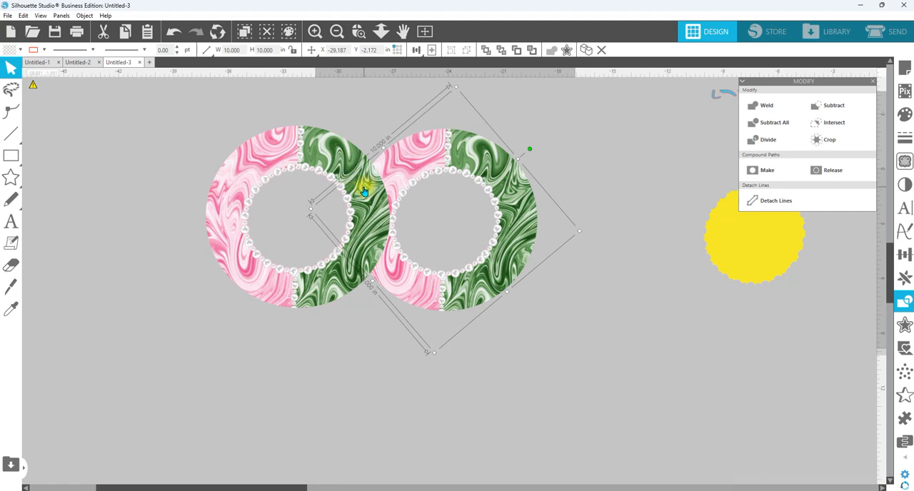
mouse_move(376, 224)
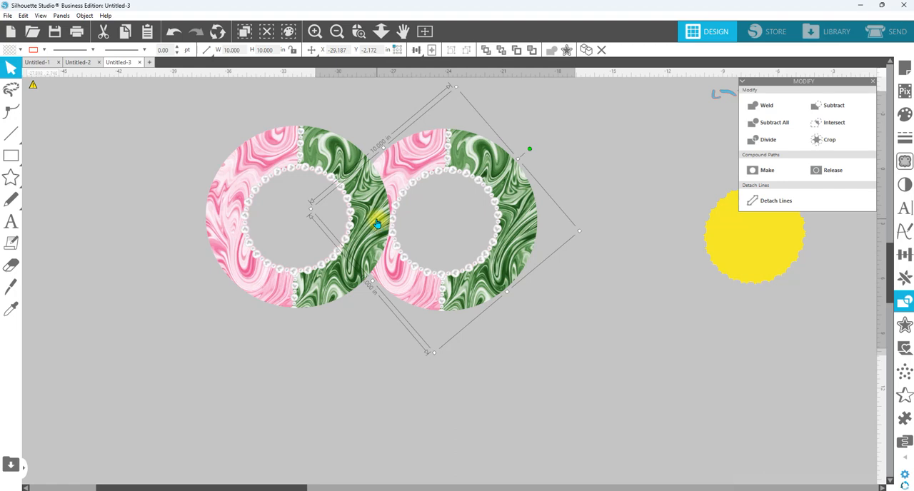